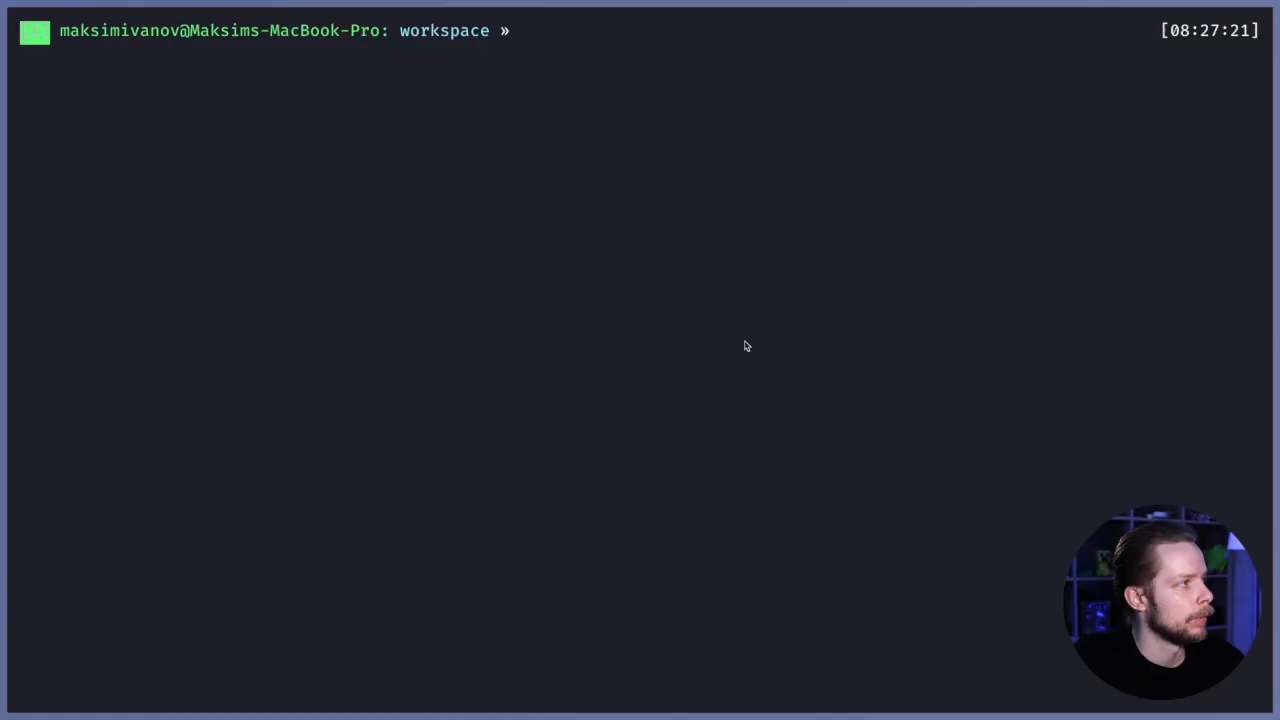
- Generate the code-splitting React app and add react-router-dom with yarn
type("npx create-react-app code-splitting")
type("cd code-splitting/")
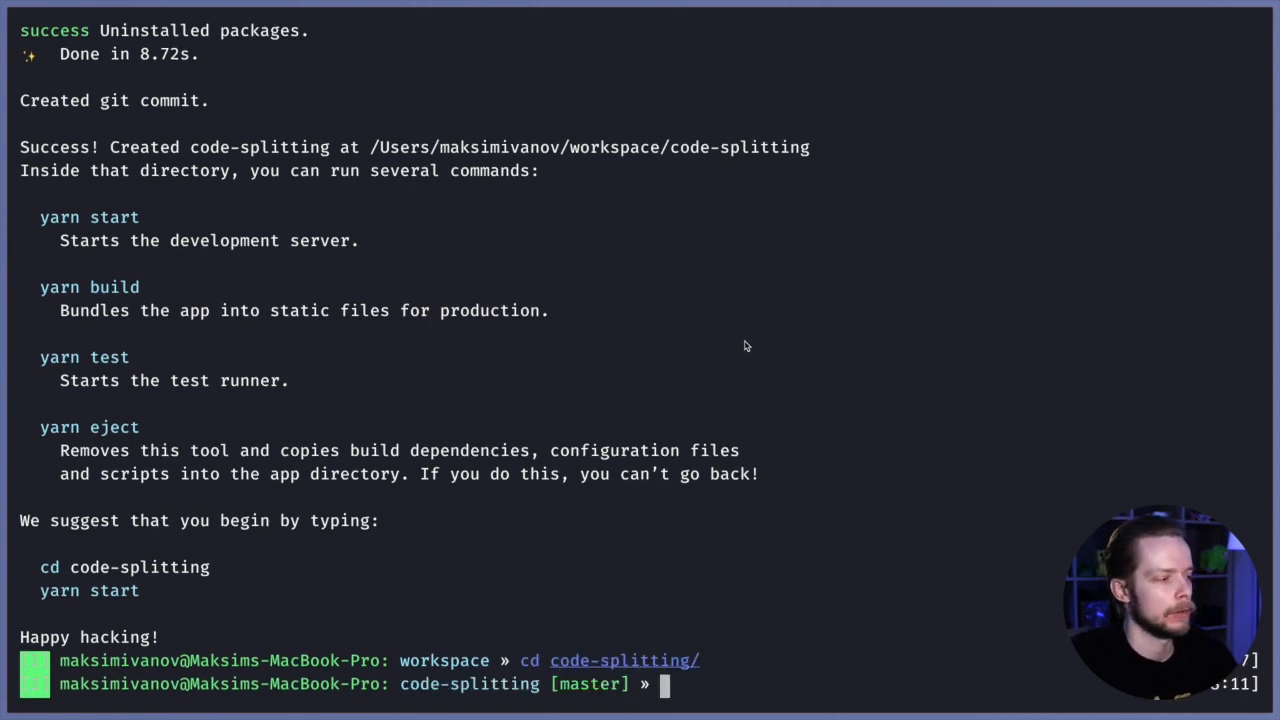
type("yarn add react-router-dom")
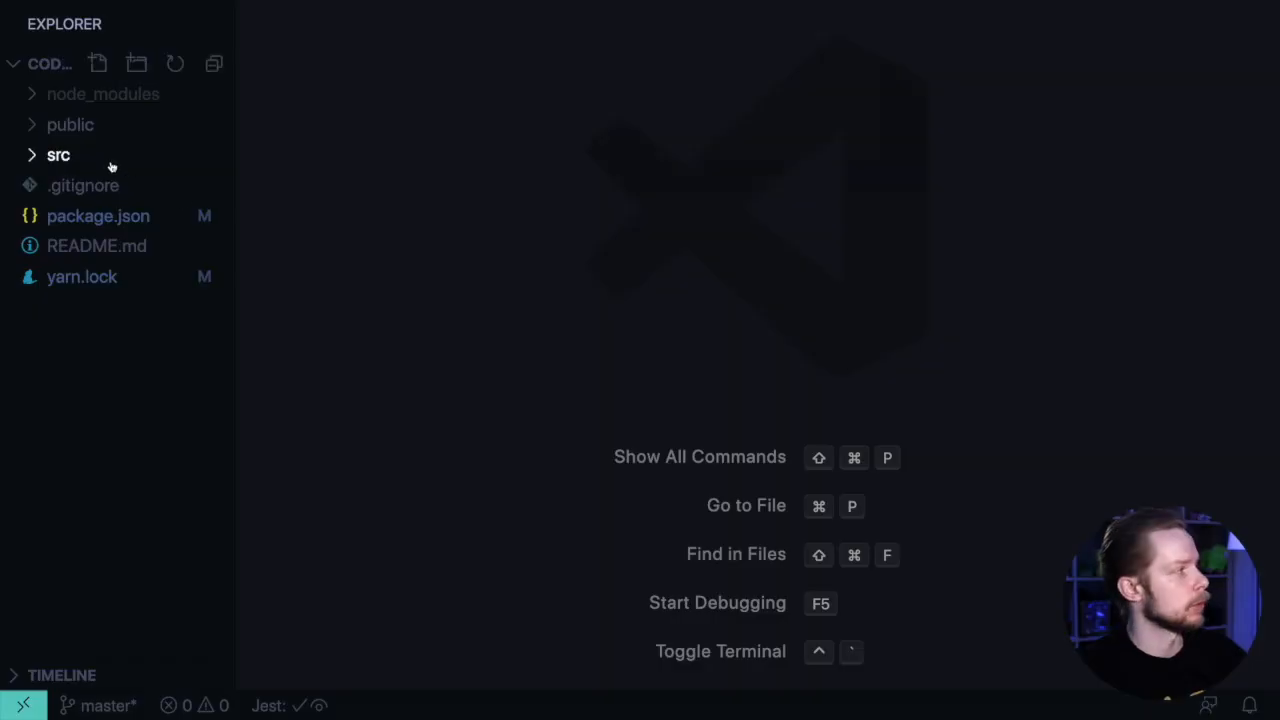
- In index.js import BrowserRouter from react-router-dom and wrap <App /> in it
left_click(58, 154)
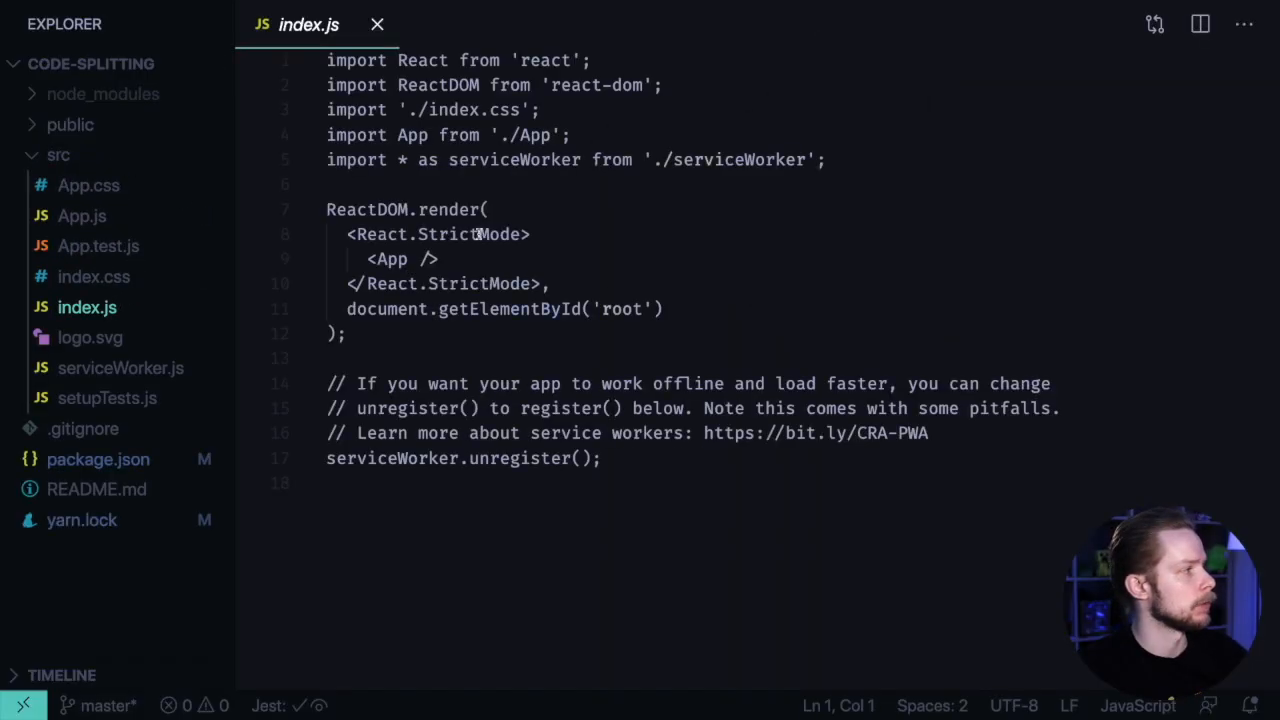
type("import")
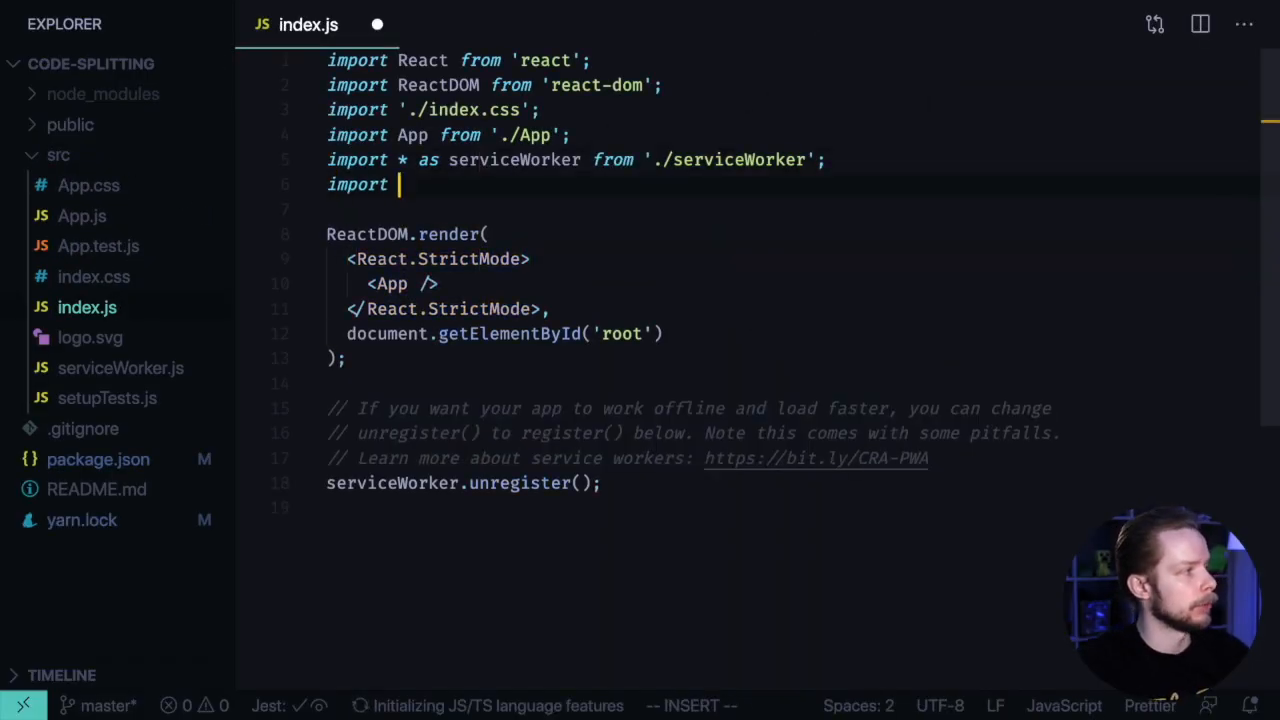
type("{Bo")
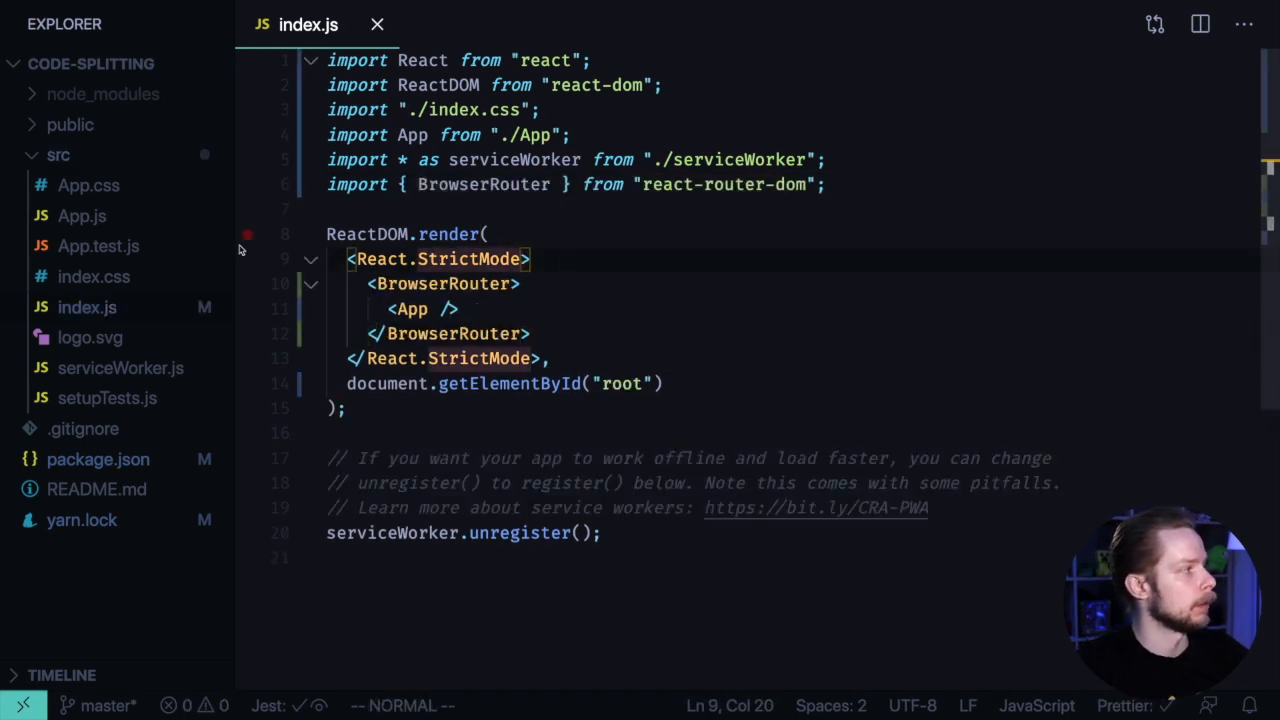
- In App.js render a Switch with Route "/" to Home, "/about" to About, "/profile" to Profile
left_click(80, 216)
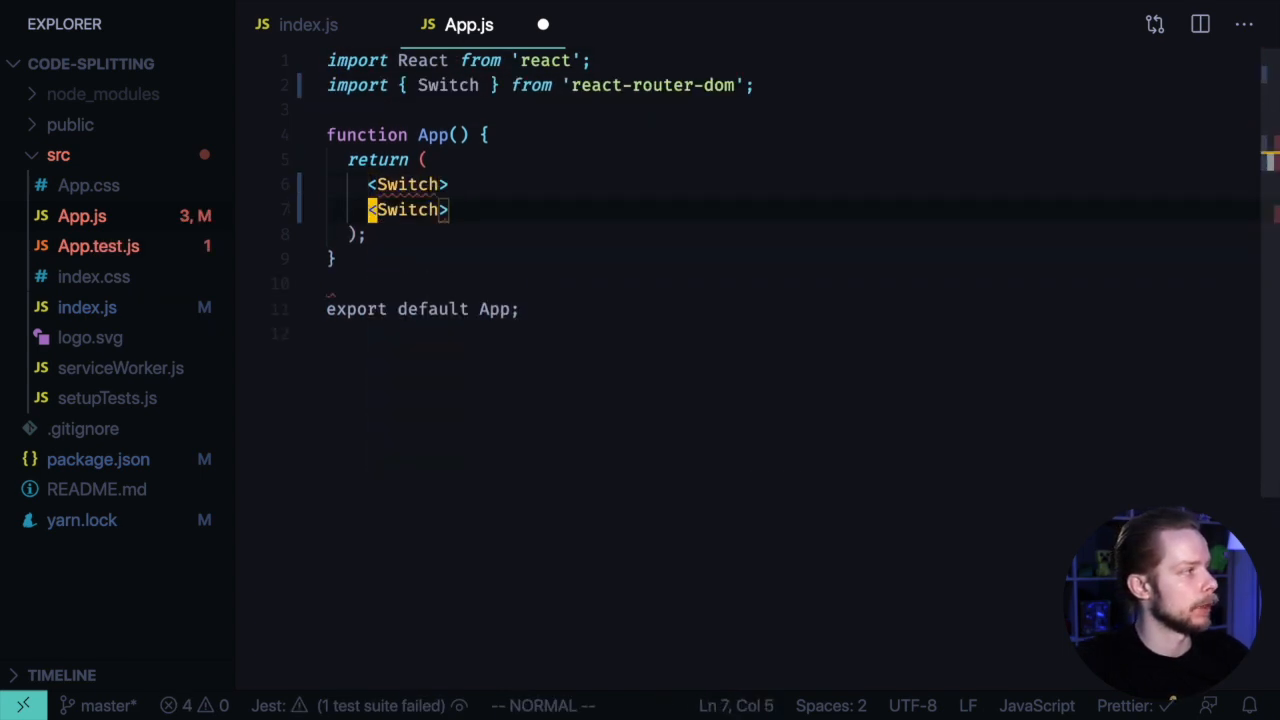
type("</Switch")
type("<Route path=/>")
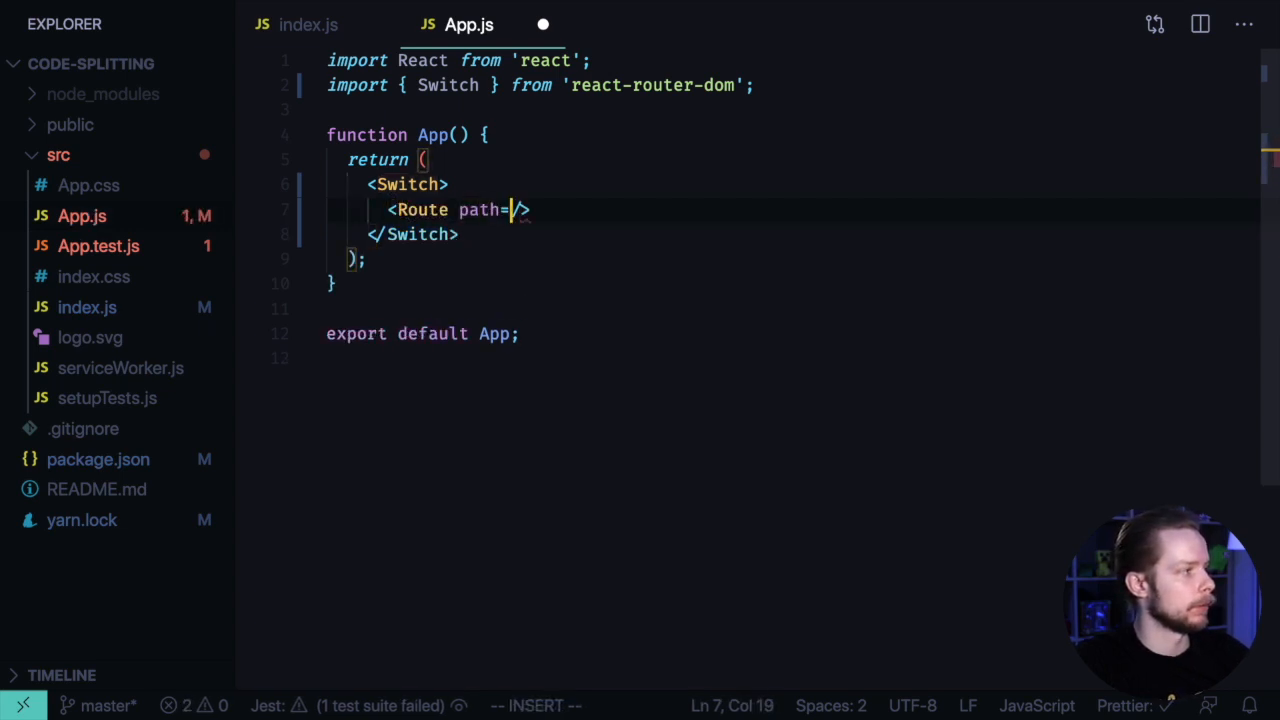
type("\"/\"")
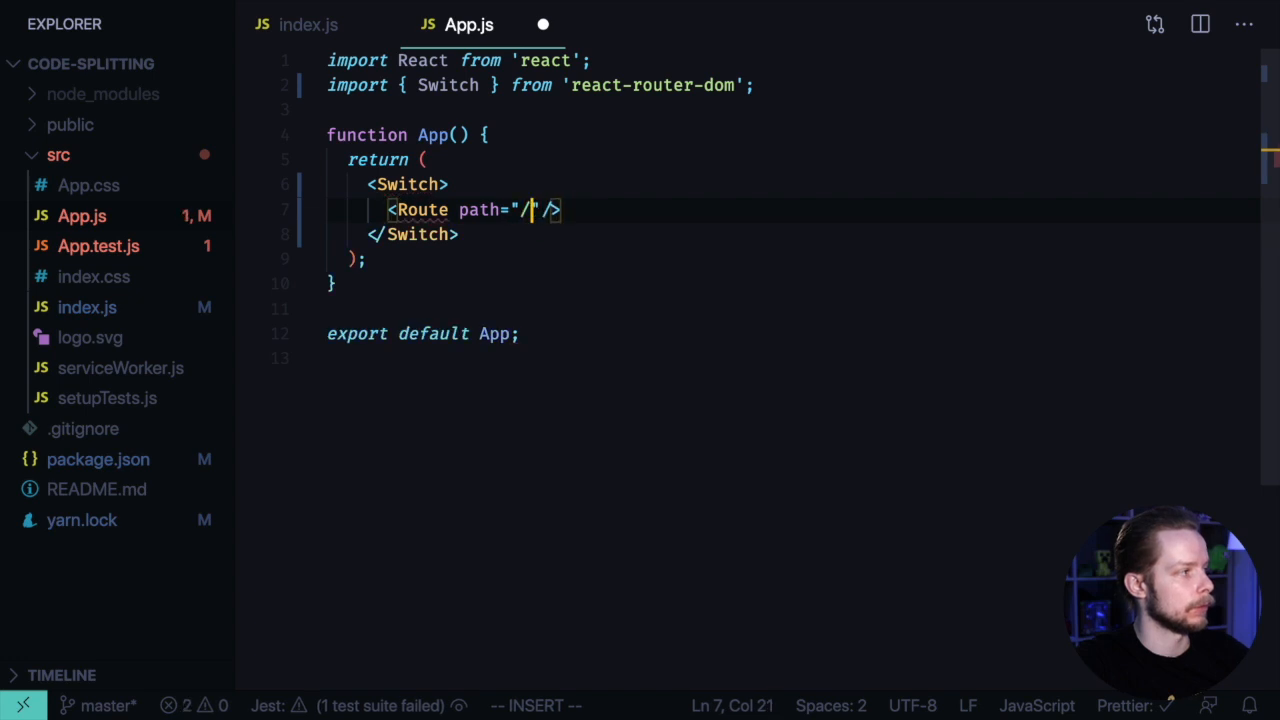
type("component={Home")
type("<Route path=\"/profile\" component={Profile}/>")
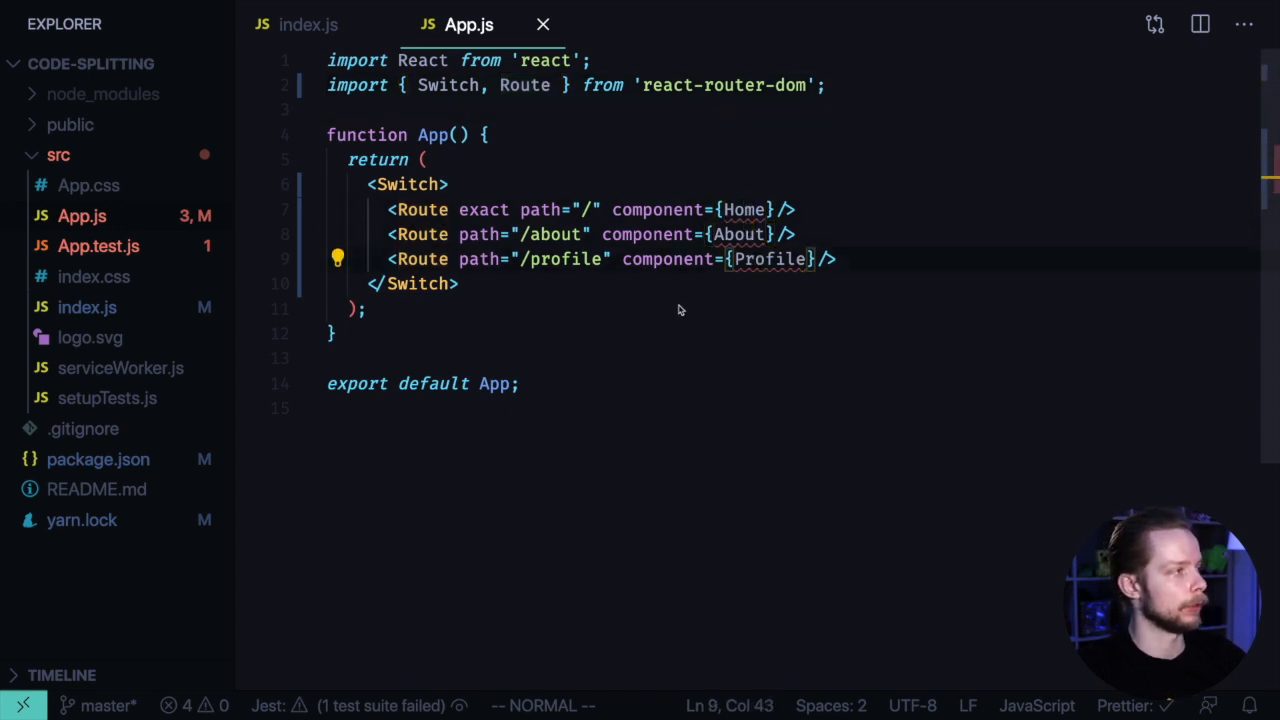
- Create src/Home.js exporting a Home component returning a <p>Home</p> paragraph
right_click(98, 244)
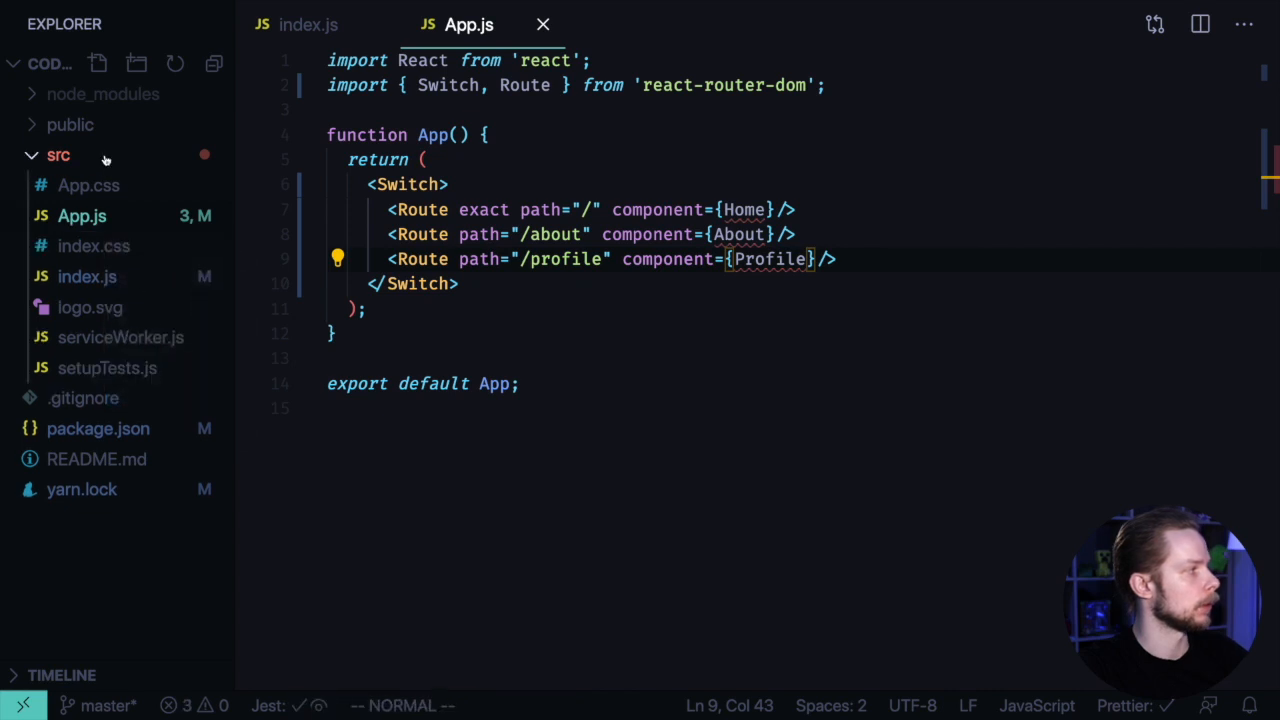
type("Ho")
type("i")
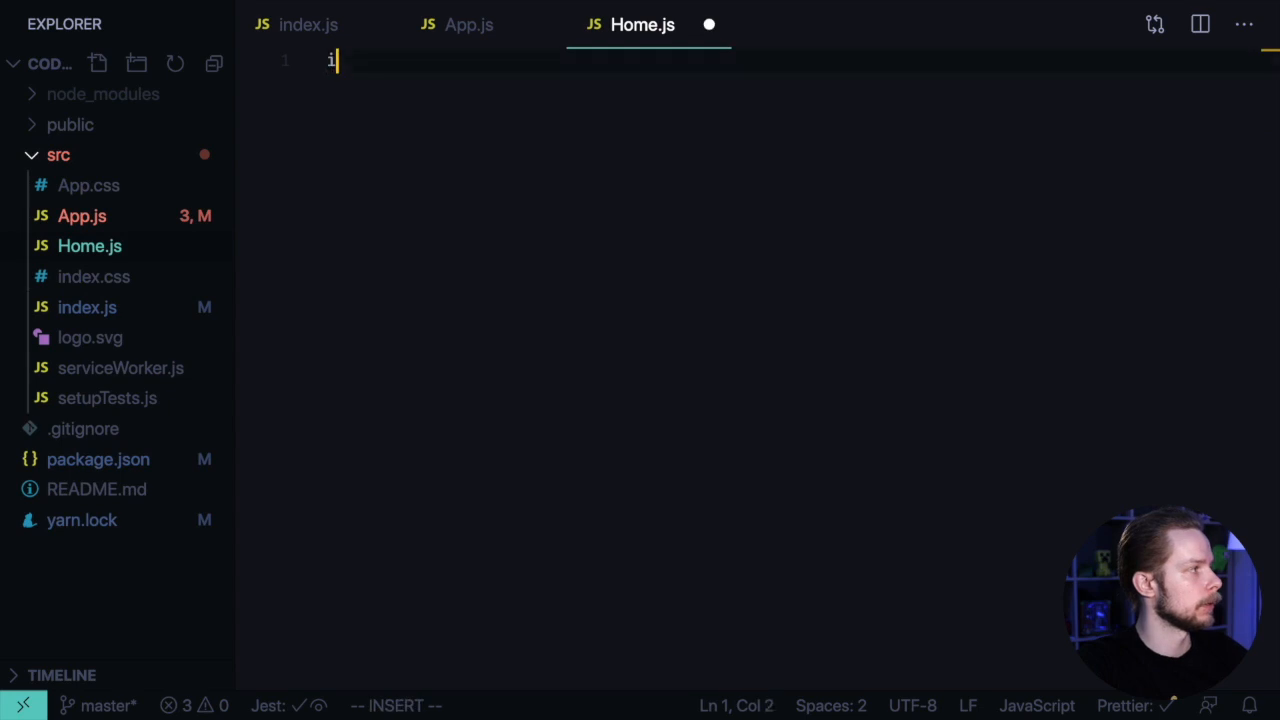
type("mport React from 'react")
type("export const H")
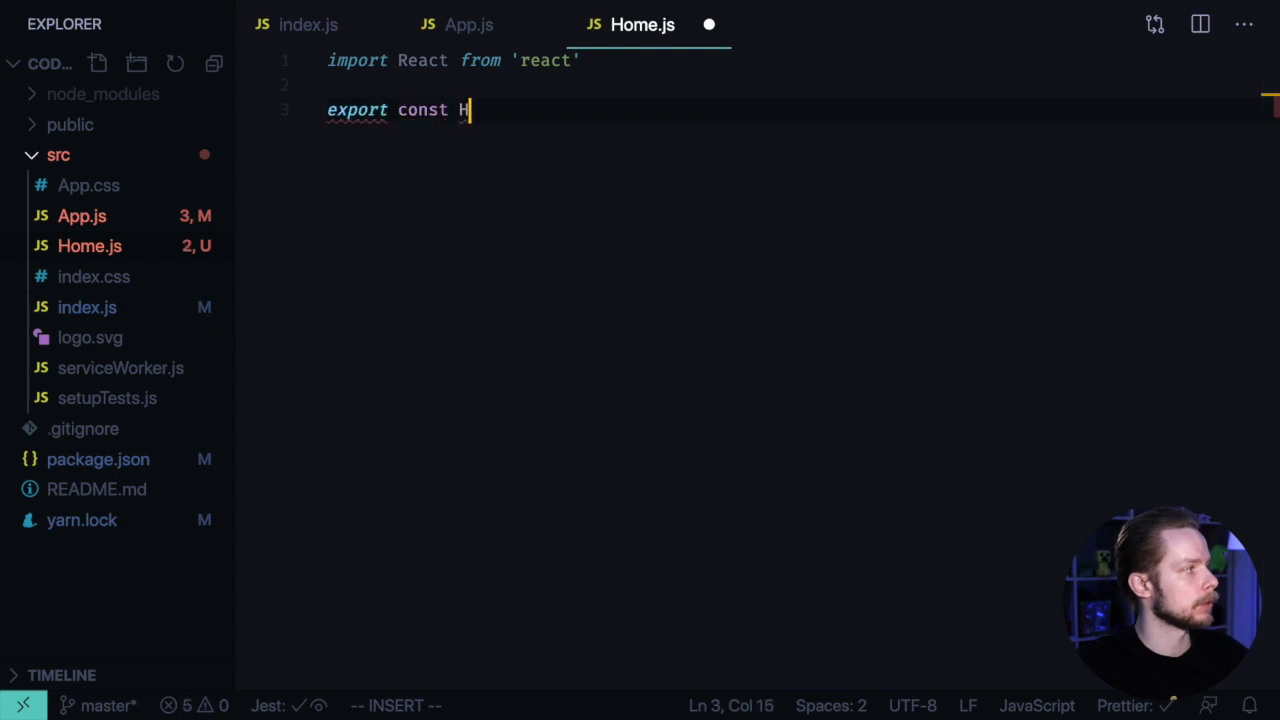
type("ome = () => {")
type("return <p><>")
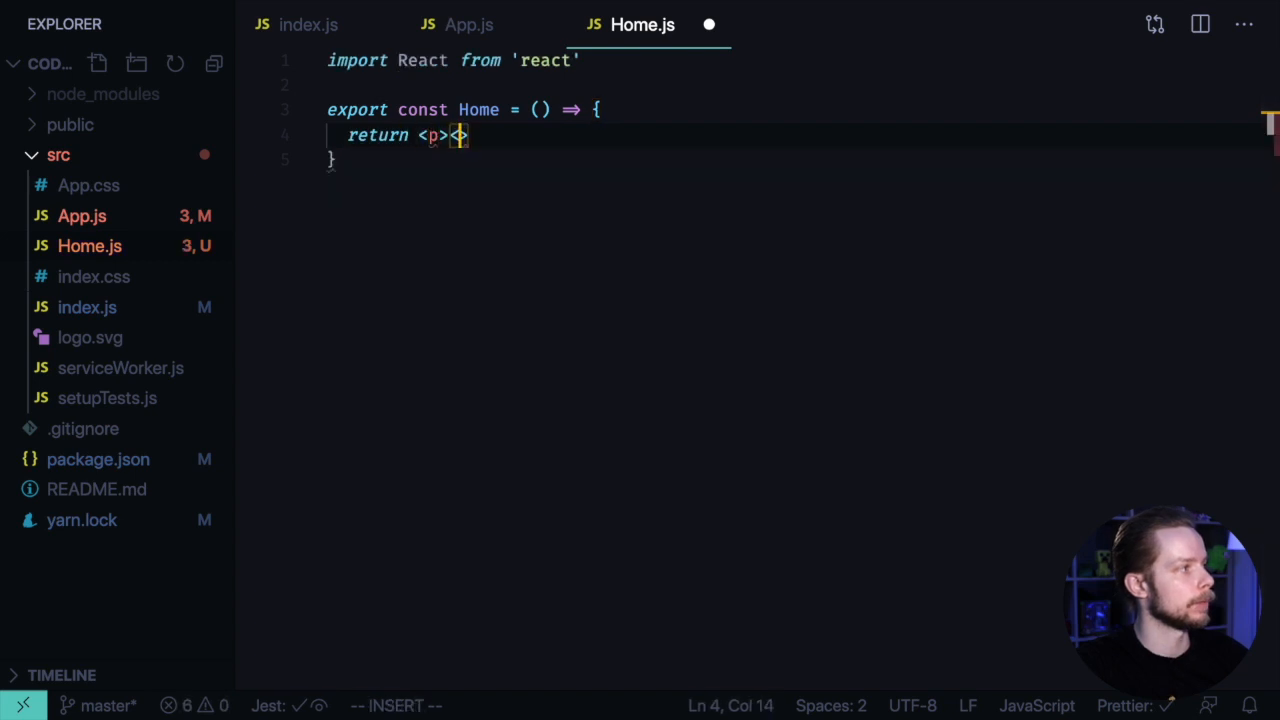
type("Hmoe")
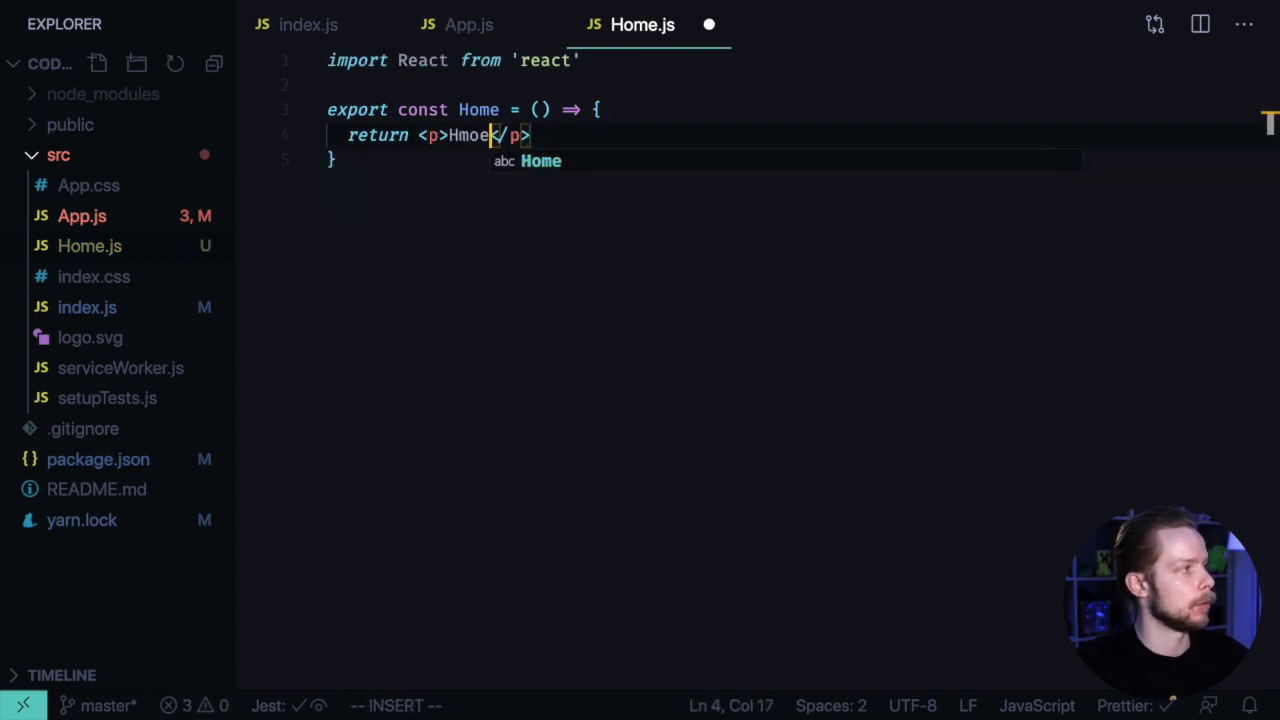
- Create About.js and Profile.js exporting About and Profile components with their own paragraph text
right_click(58, 156)
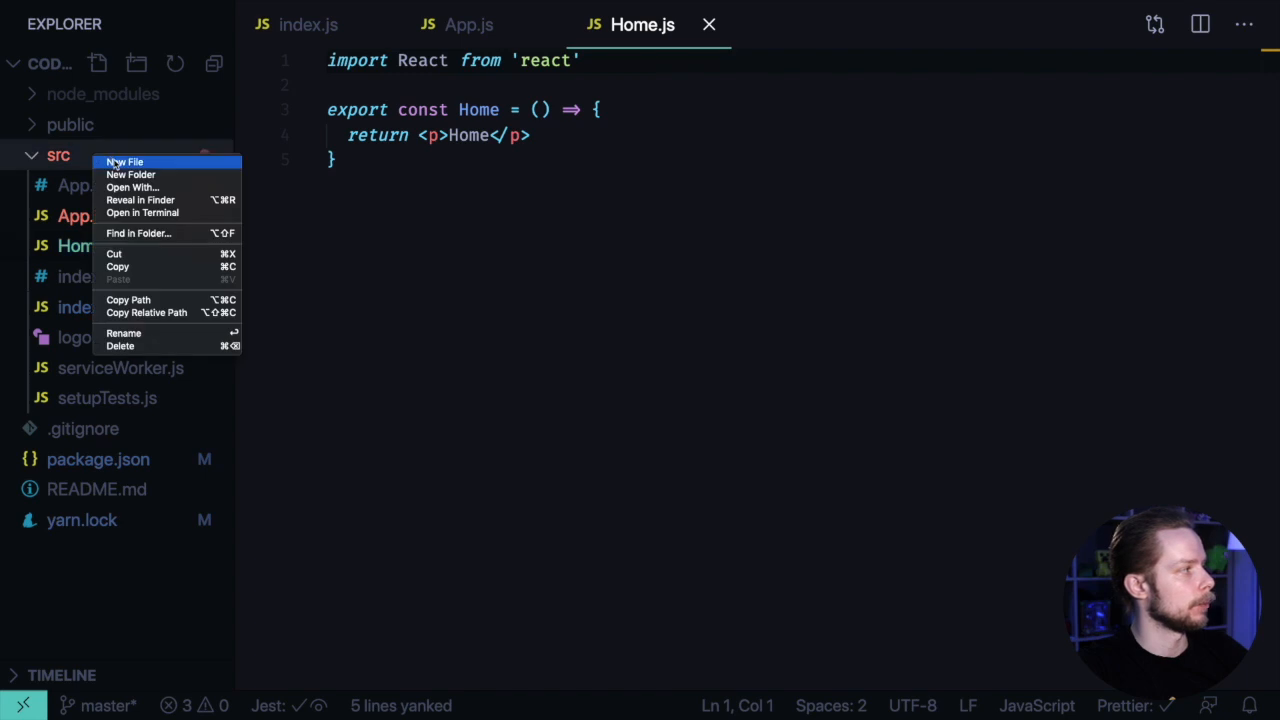
left_click(124, 162)
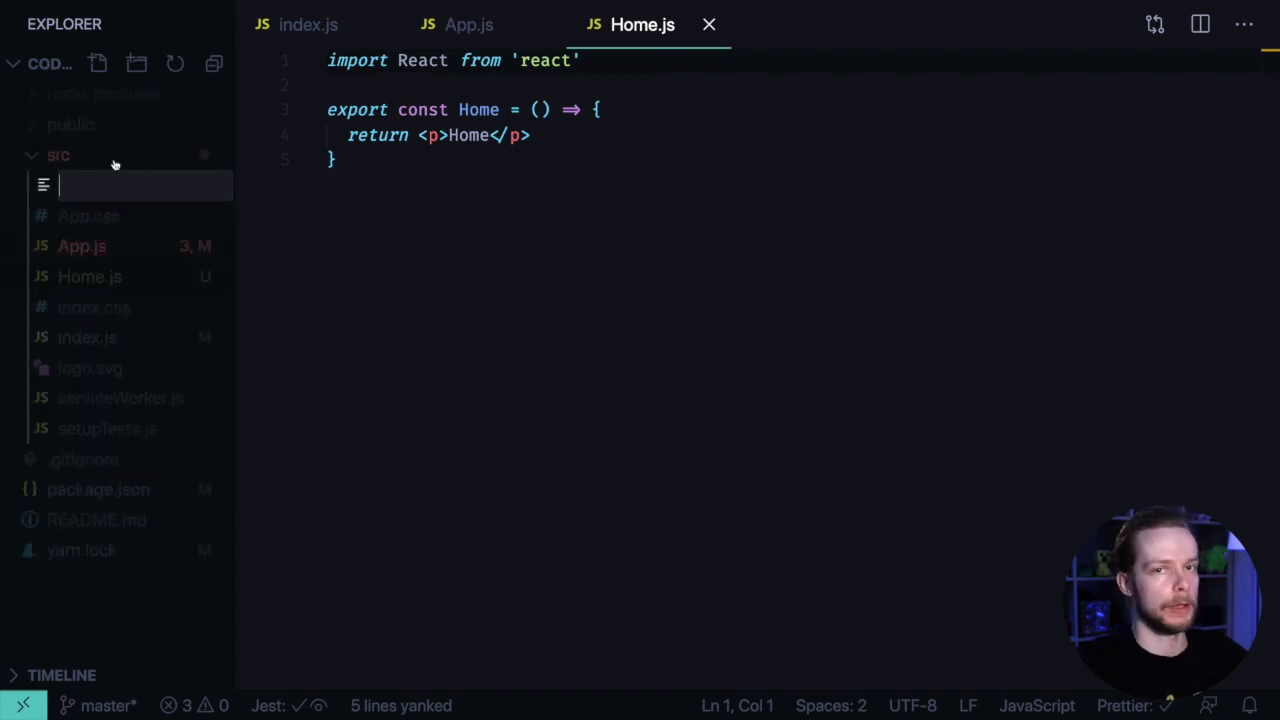
type("About.js")
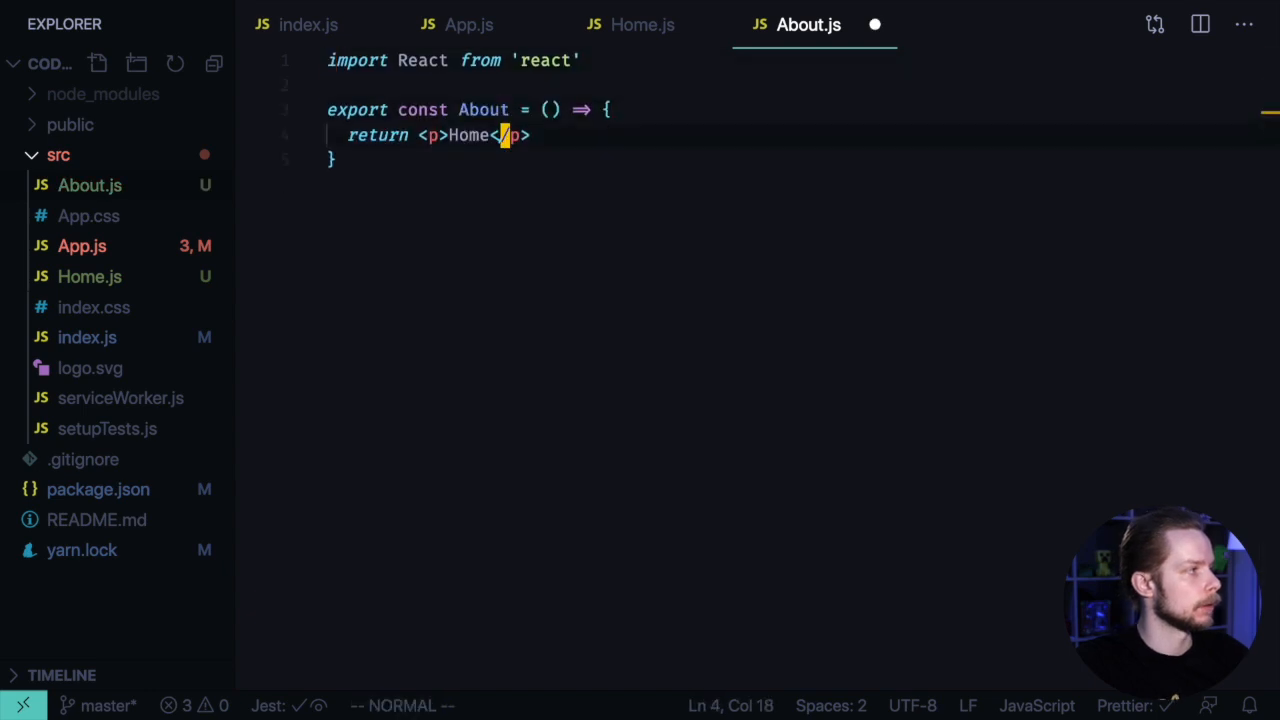
type("A")
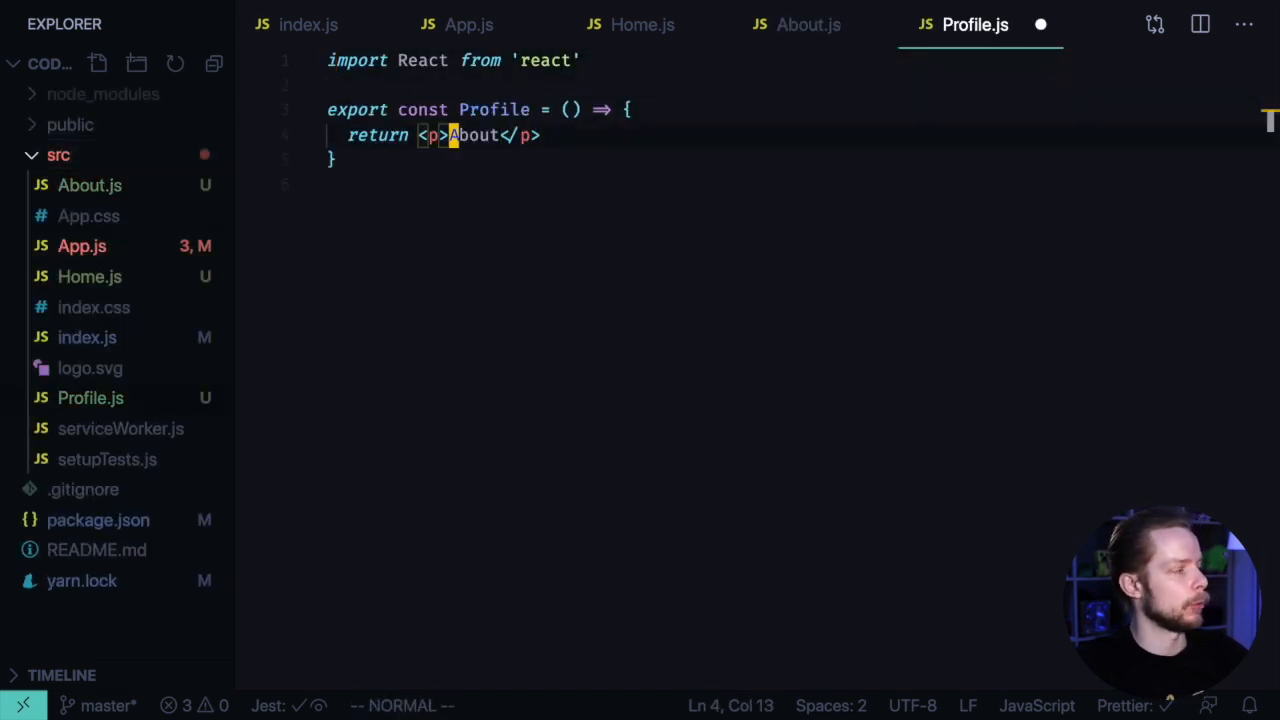
type("Profile")
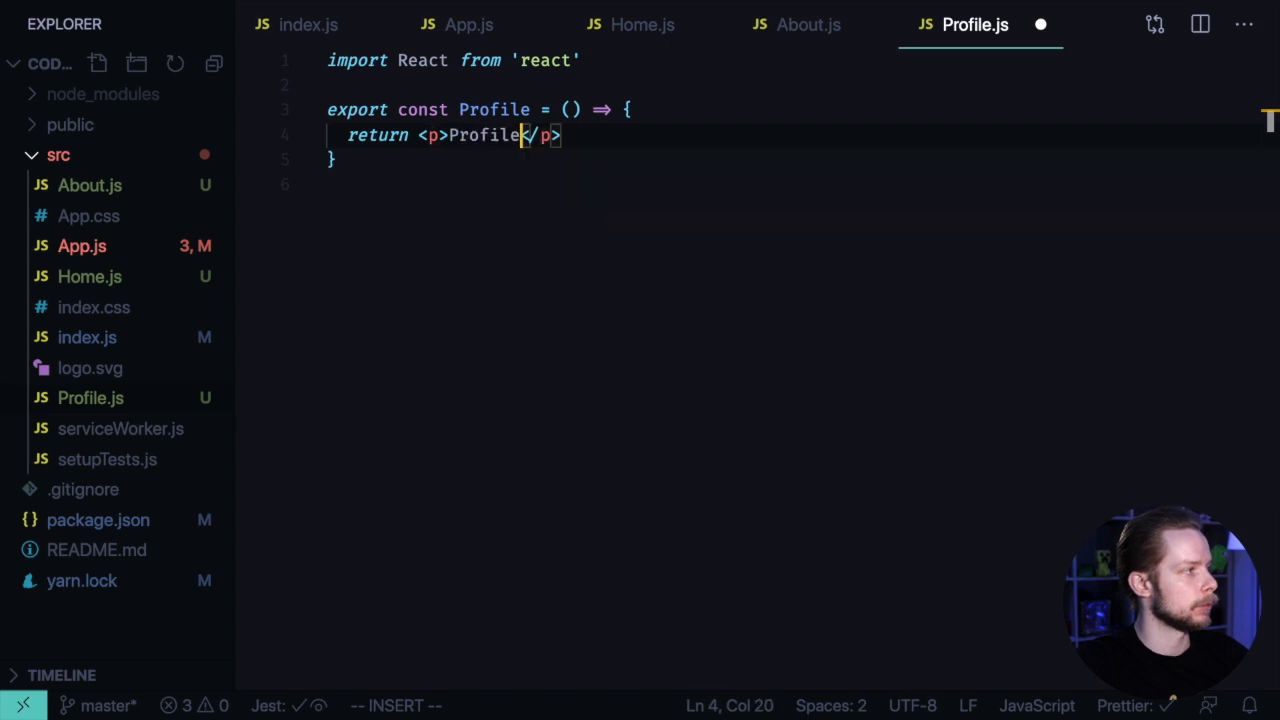
key("Escape")
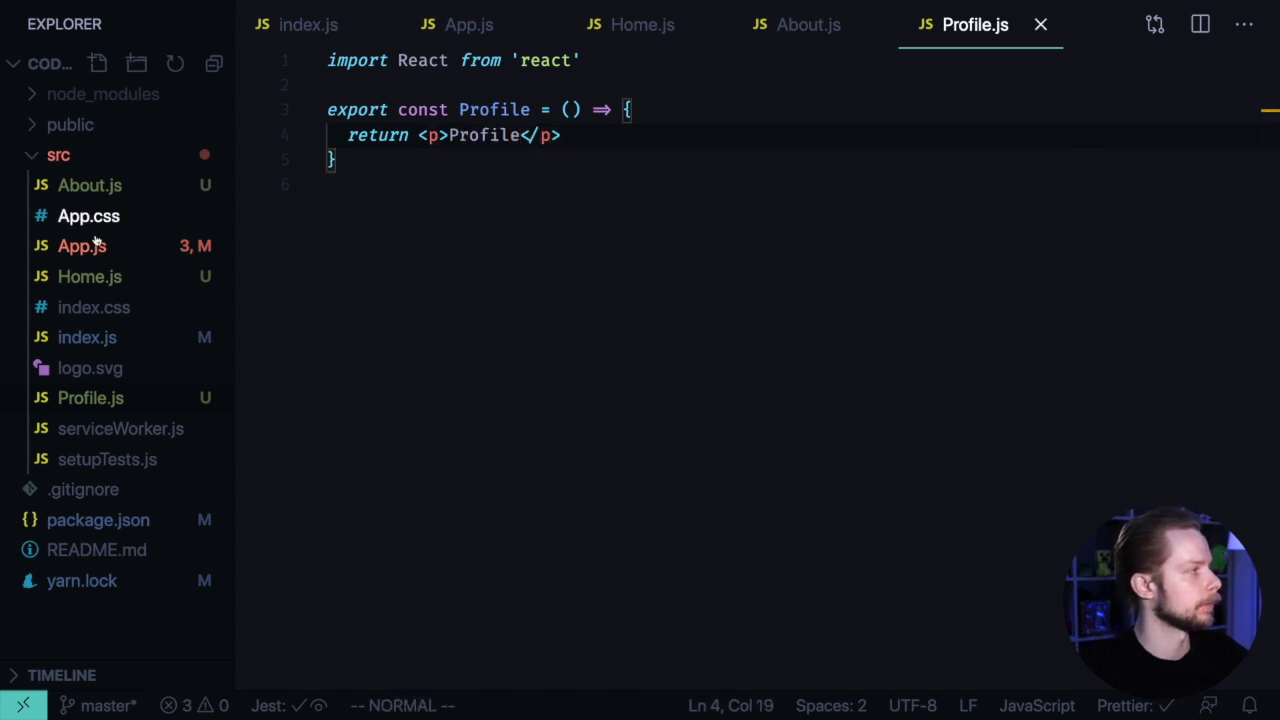
- Import Home, About and Profile into App.js from './Home', './About' and './Profile'
left_click(468, 24)
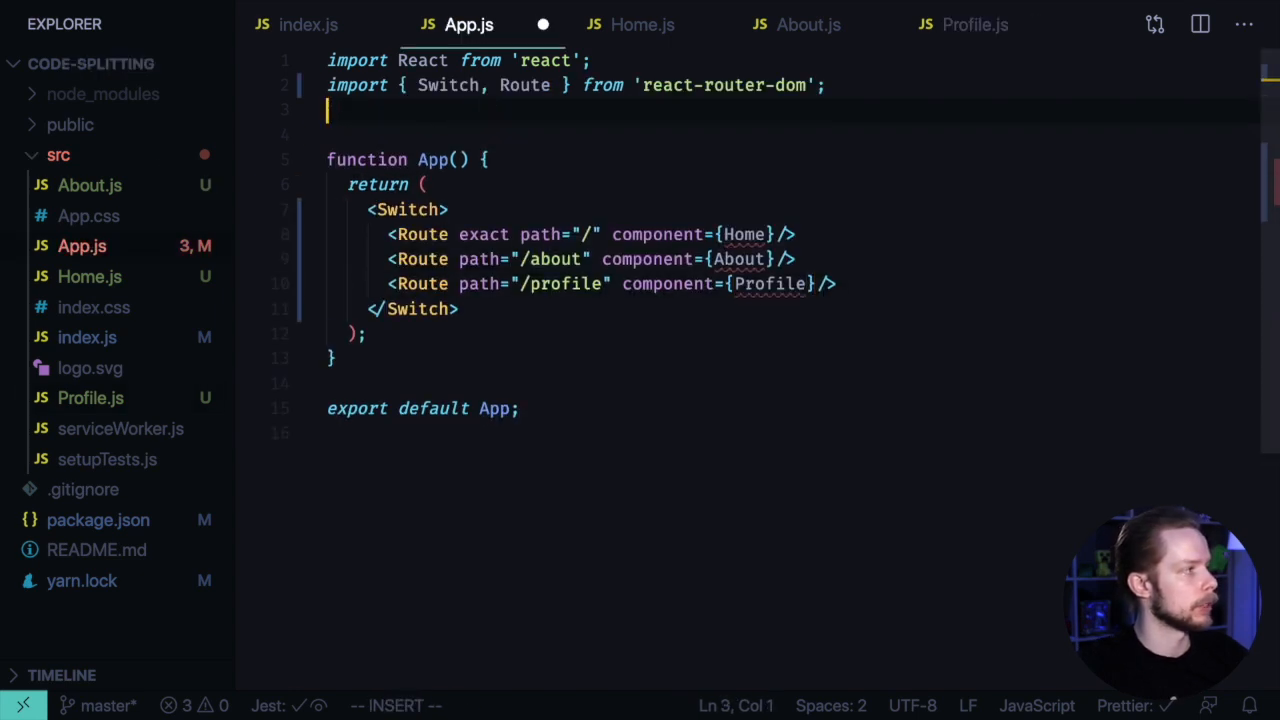
type("import {")
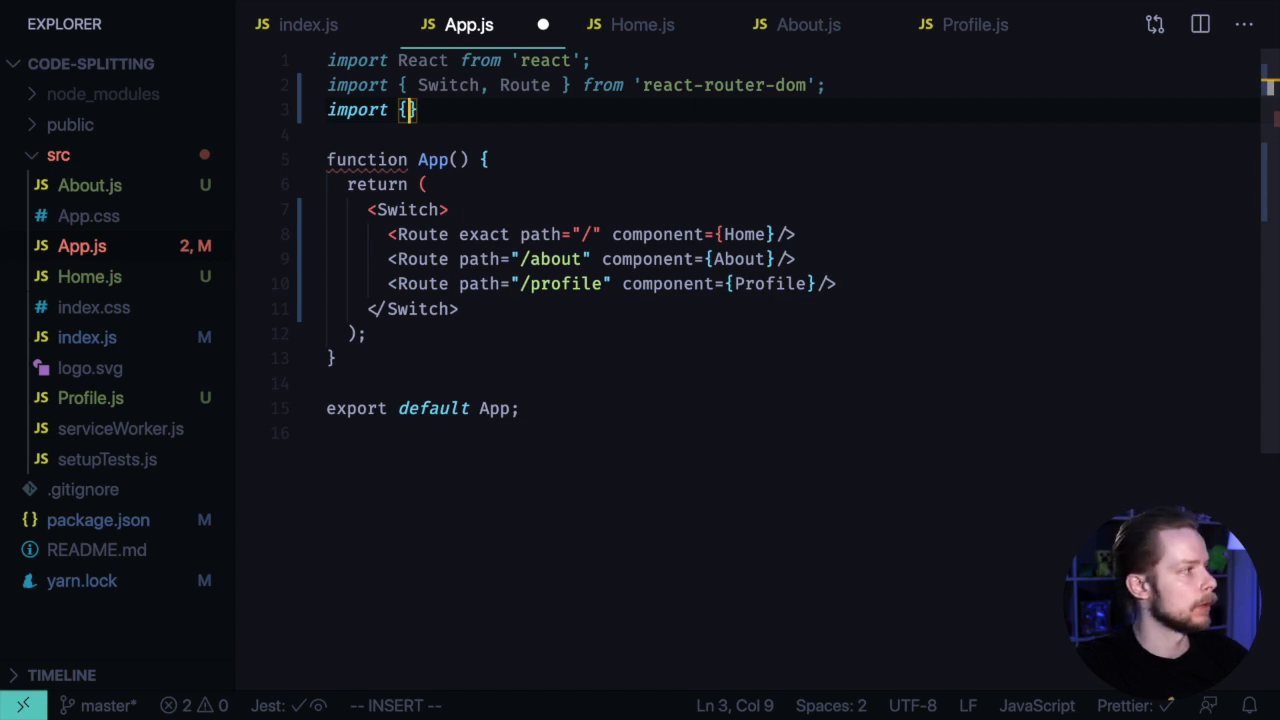
type("Home} from './Home")
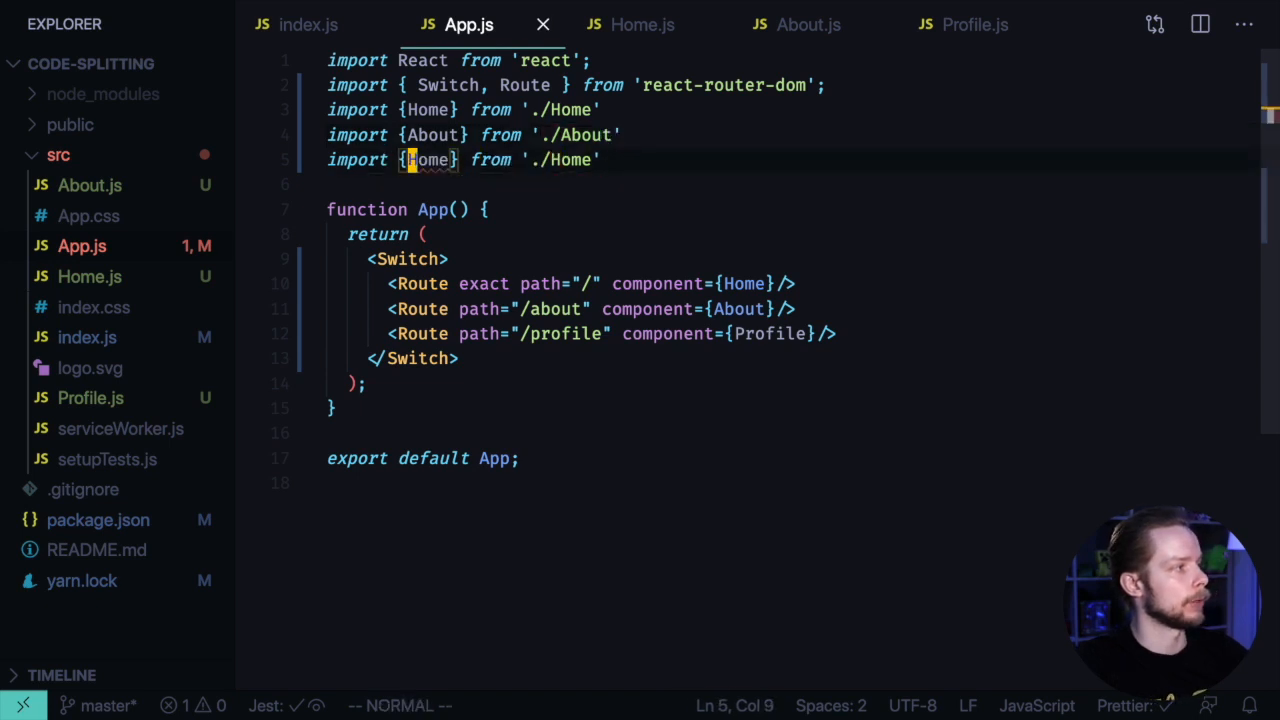
type("Profile")
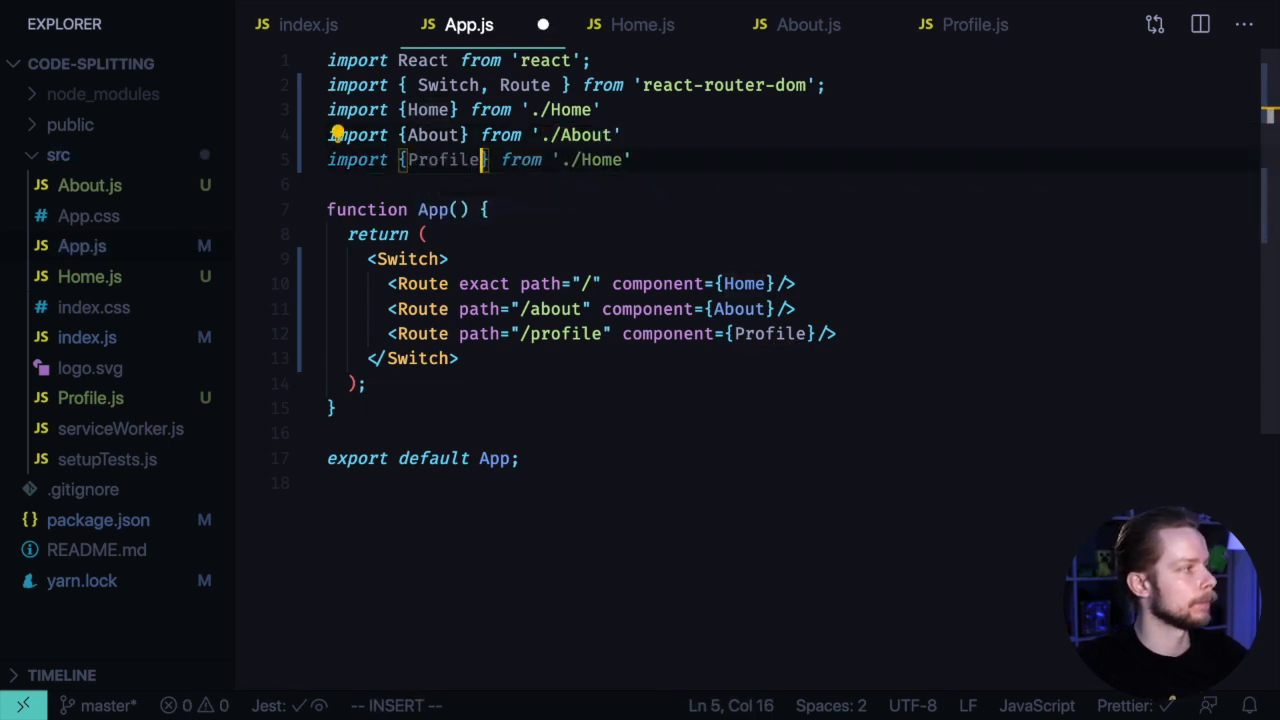
type("./")
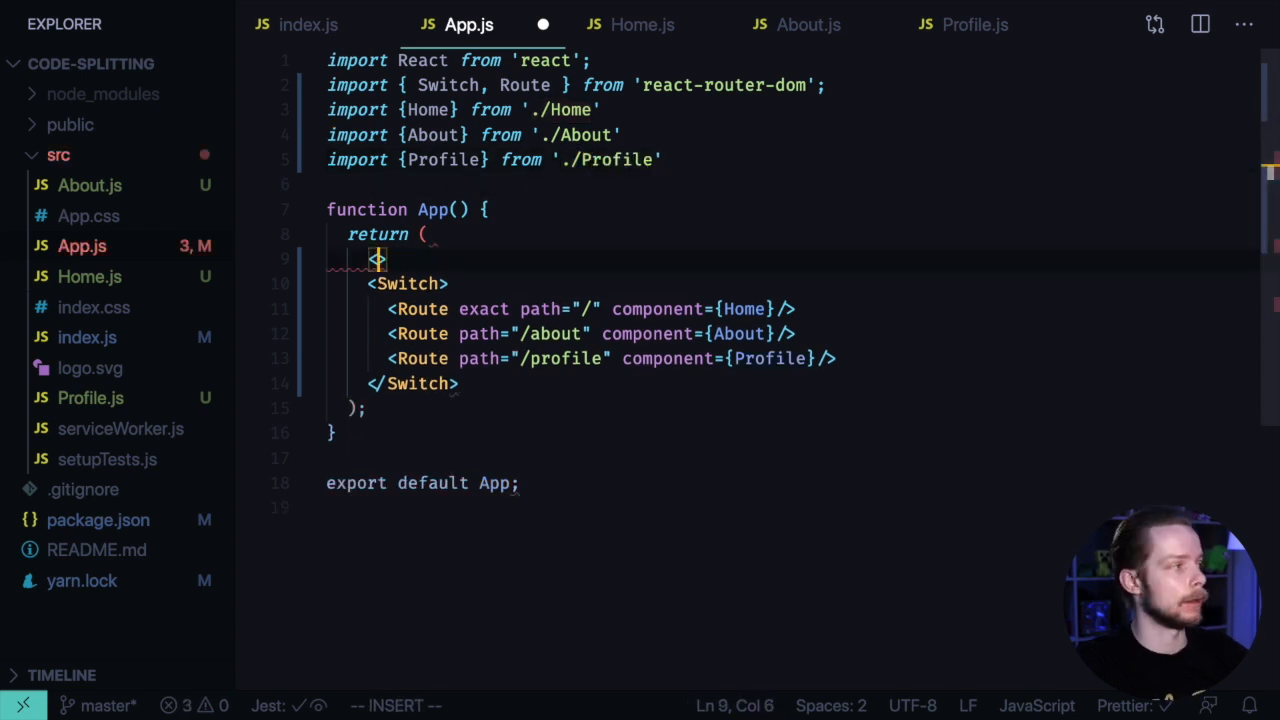
- Add a <nav> with Link to='/' Home and sibling page links above the Switch
type("<nav>")
type("<Link></Link>")
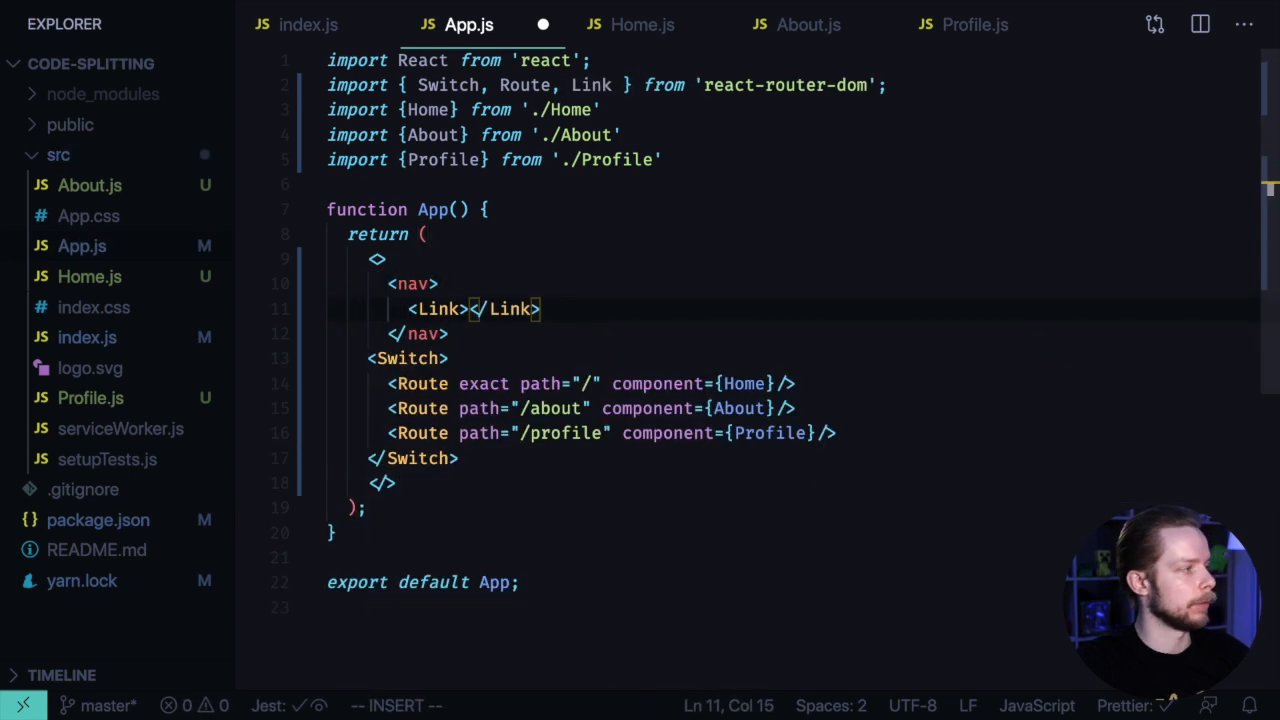
type("Home")
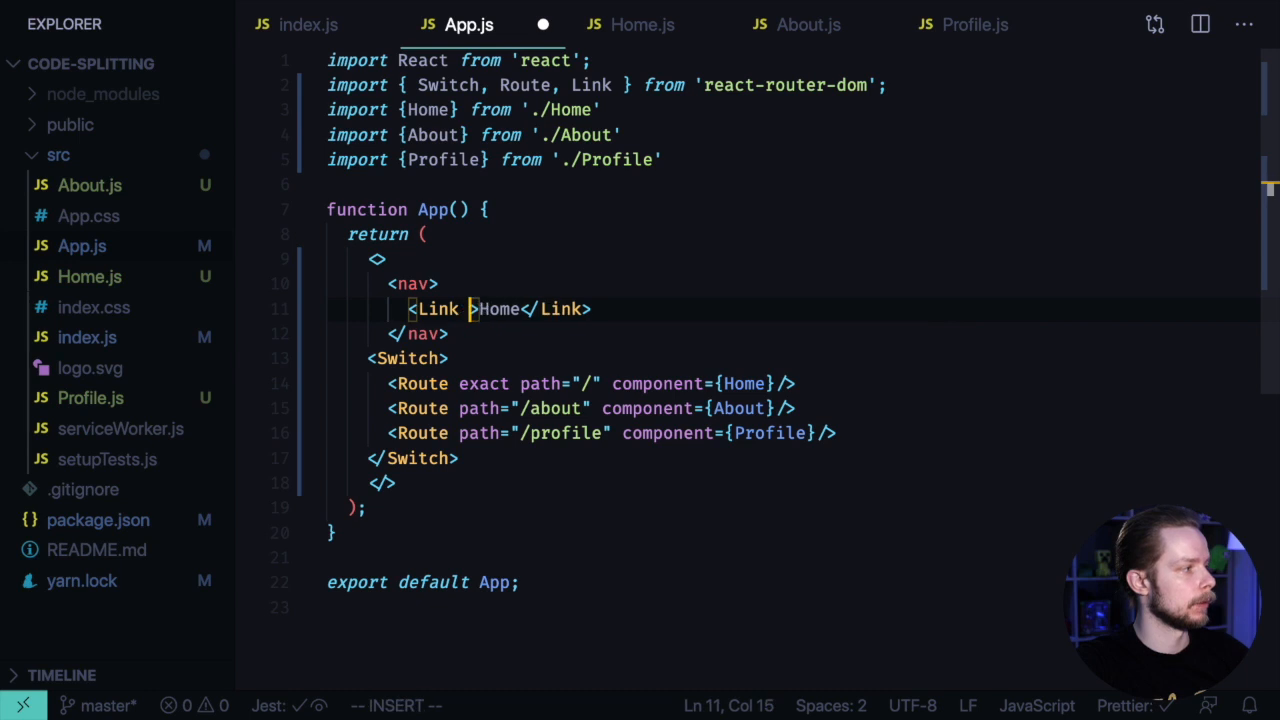
type("to='/'")
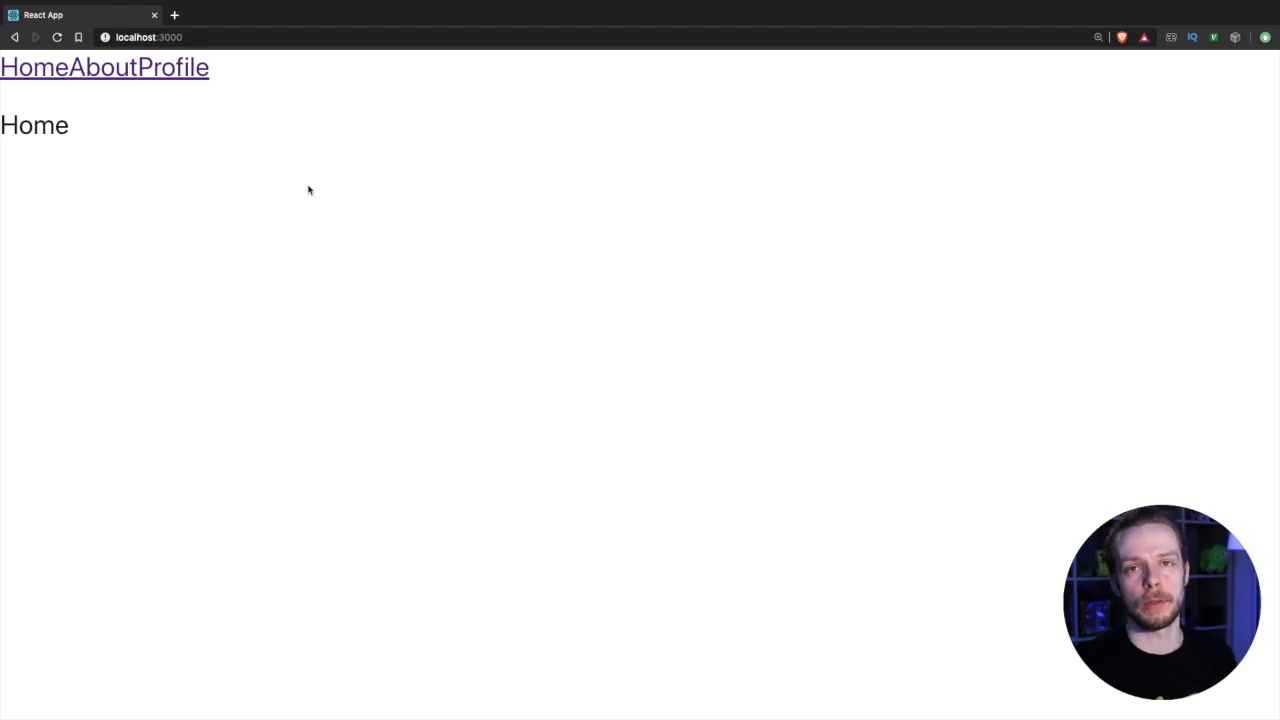
mouse_move(160, 184)
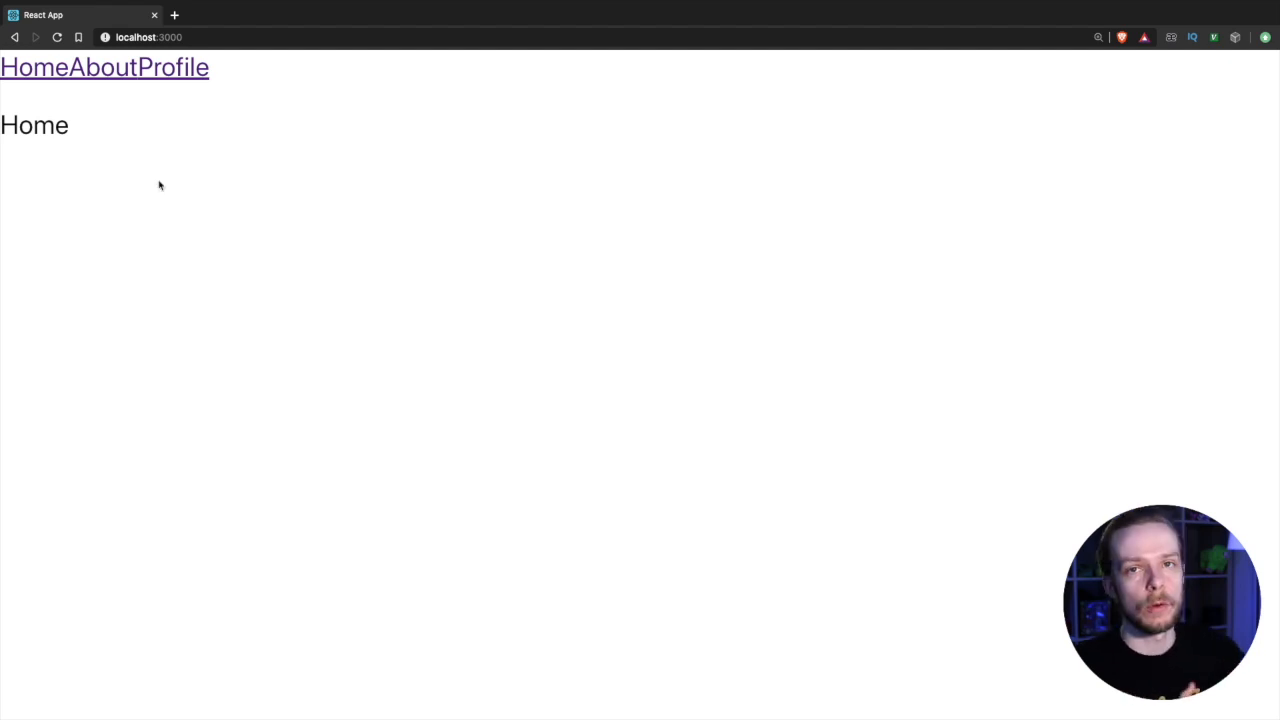
mouse_move(160, 130)
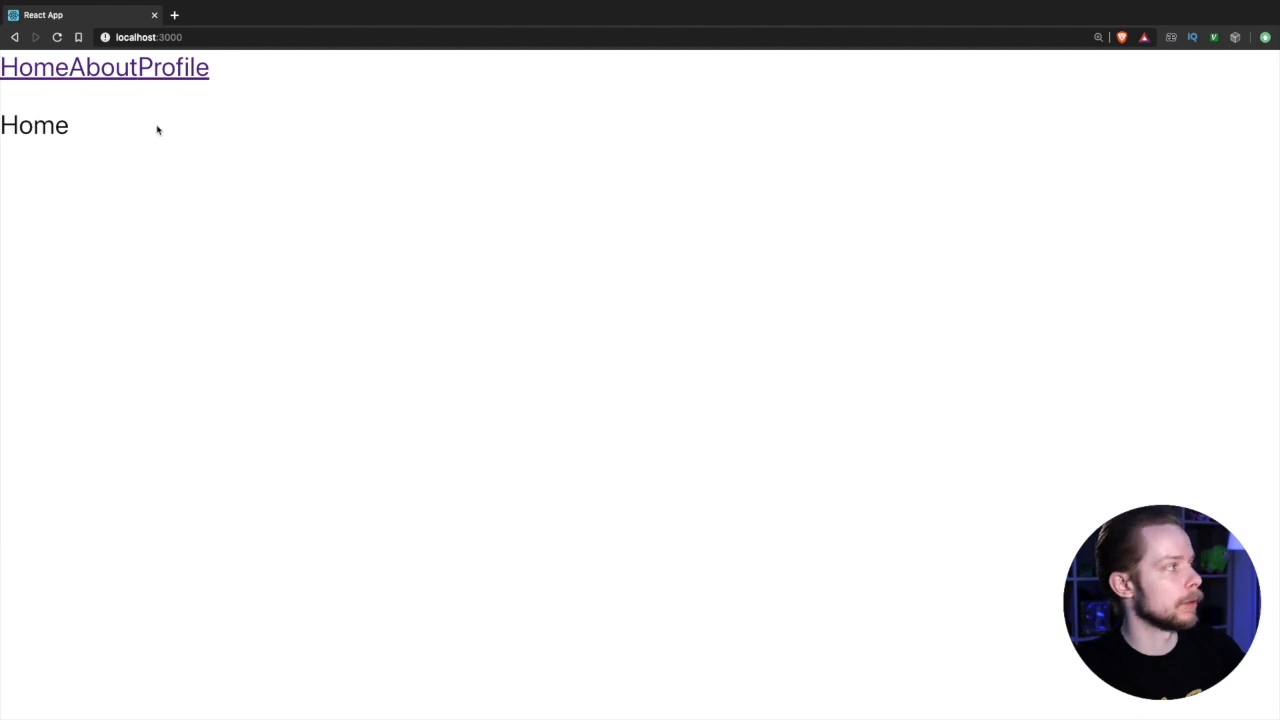
- Follow the Profile link in Chrome to confirm /profile renders the Profile page
left_click(178, 68)
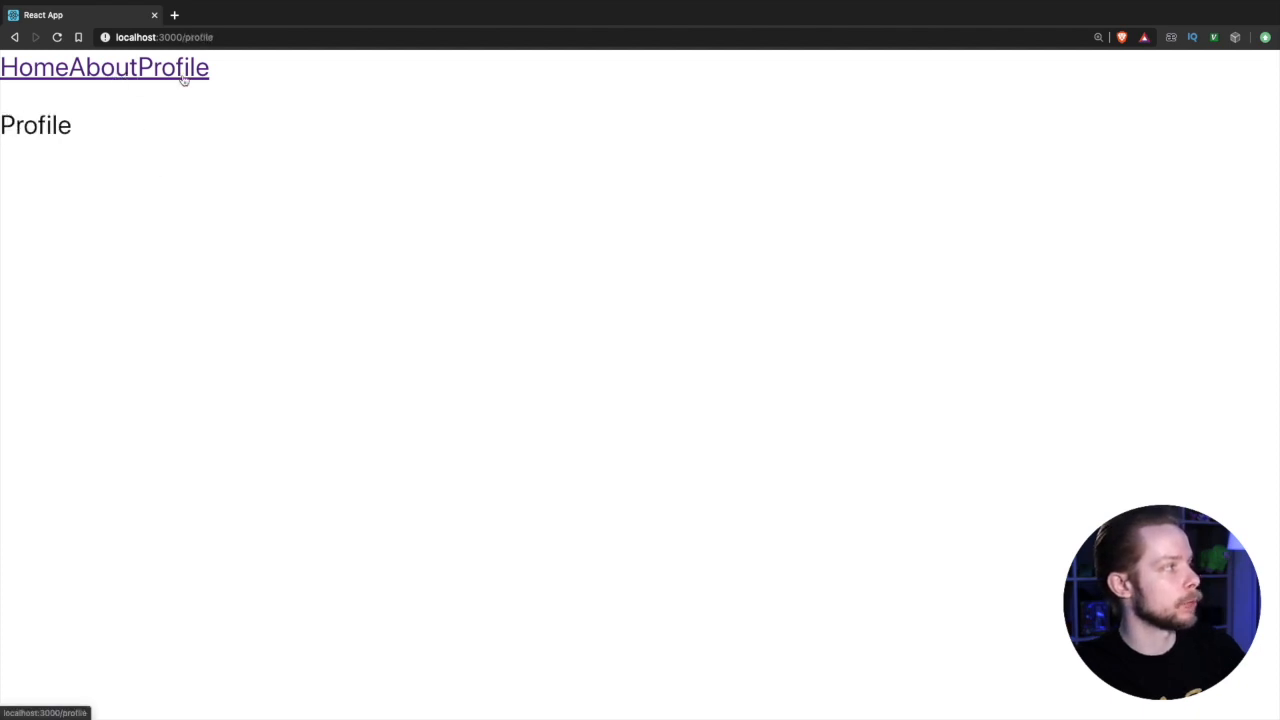
mouse_move(326, 196)
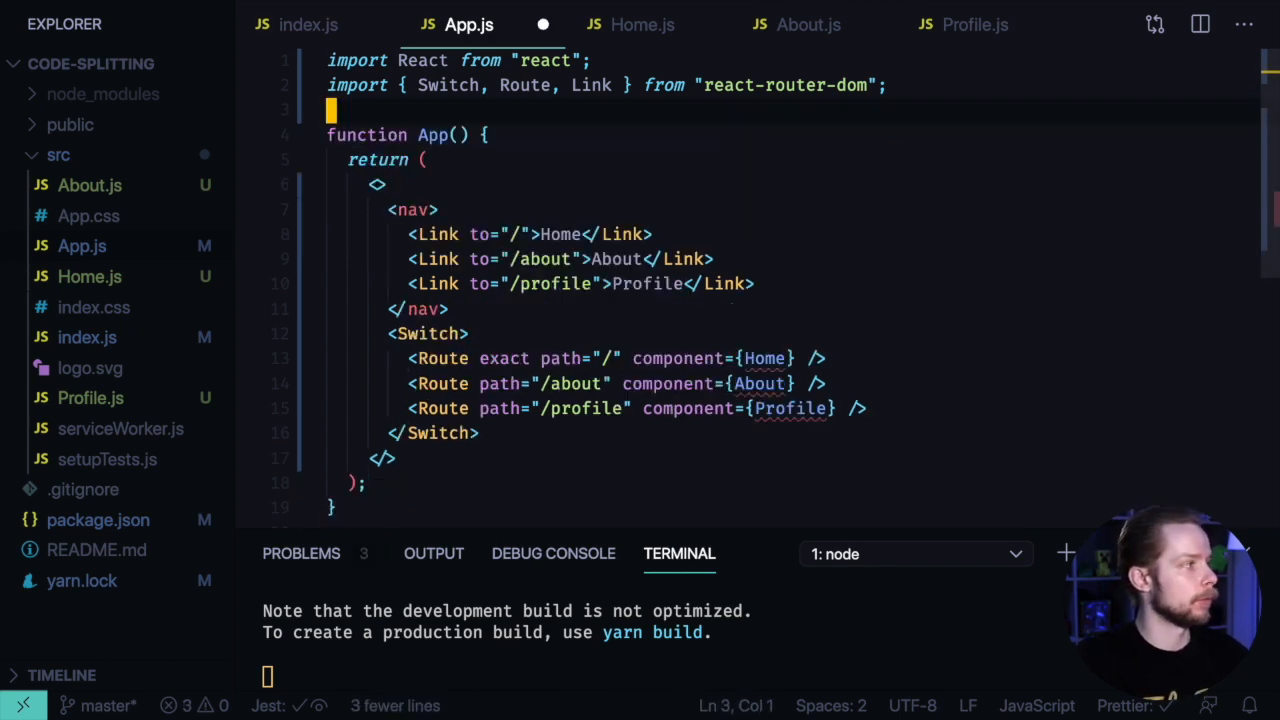
- Declare const Home = React.lazy(() => import("./Home")) and the same for About and Profile
type("const")
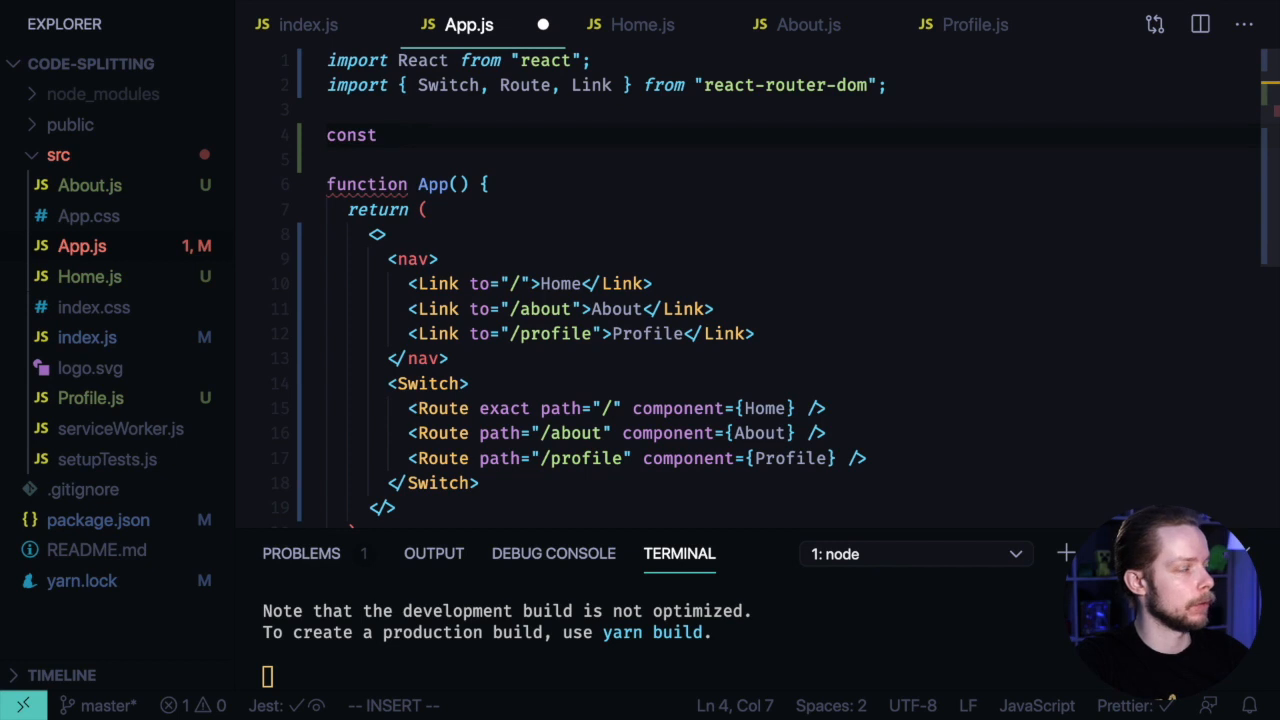
type("H")
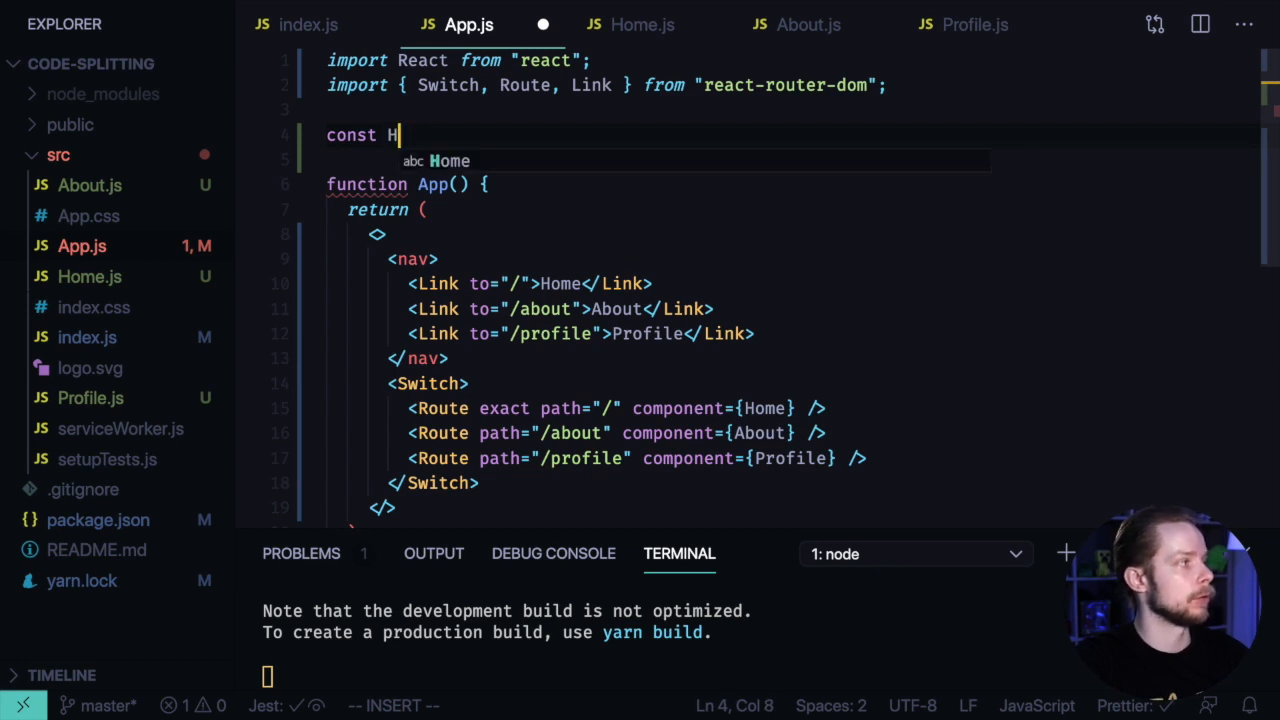
type("ome =")
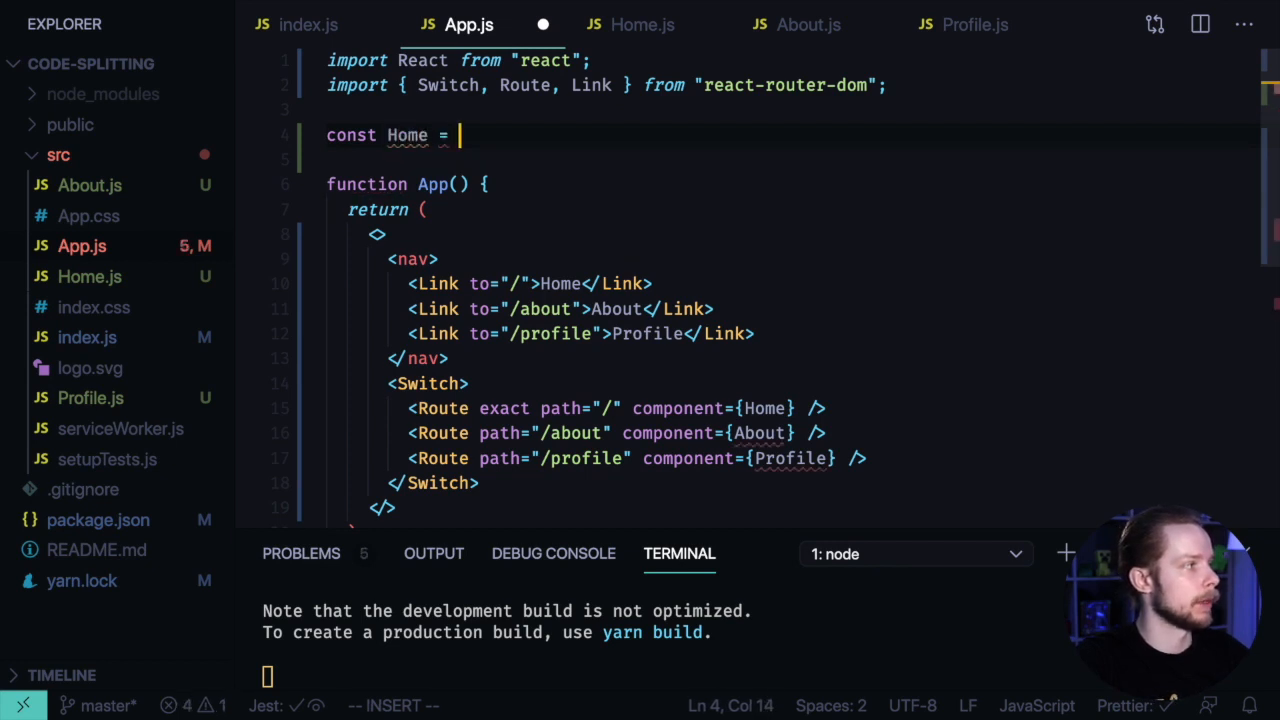
type("React.lazy(")
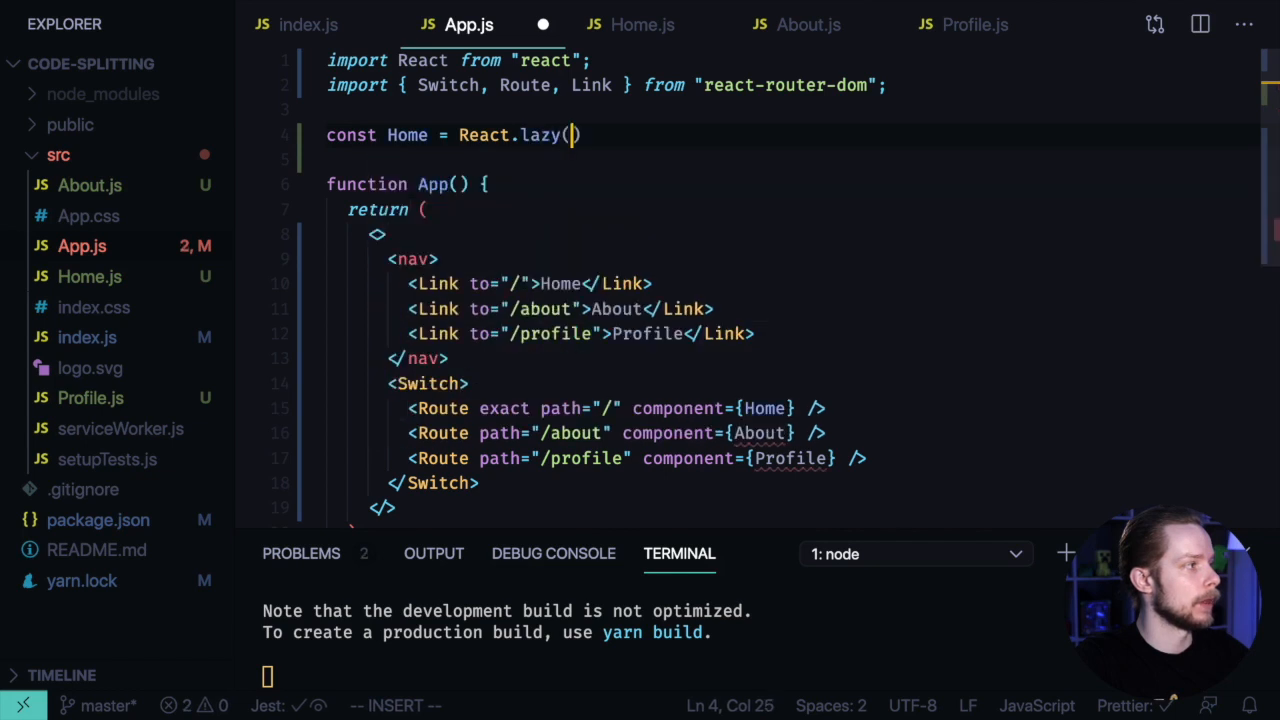
type("(")
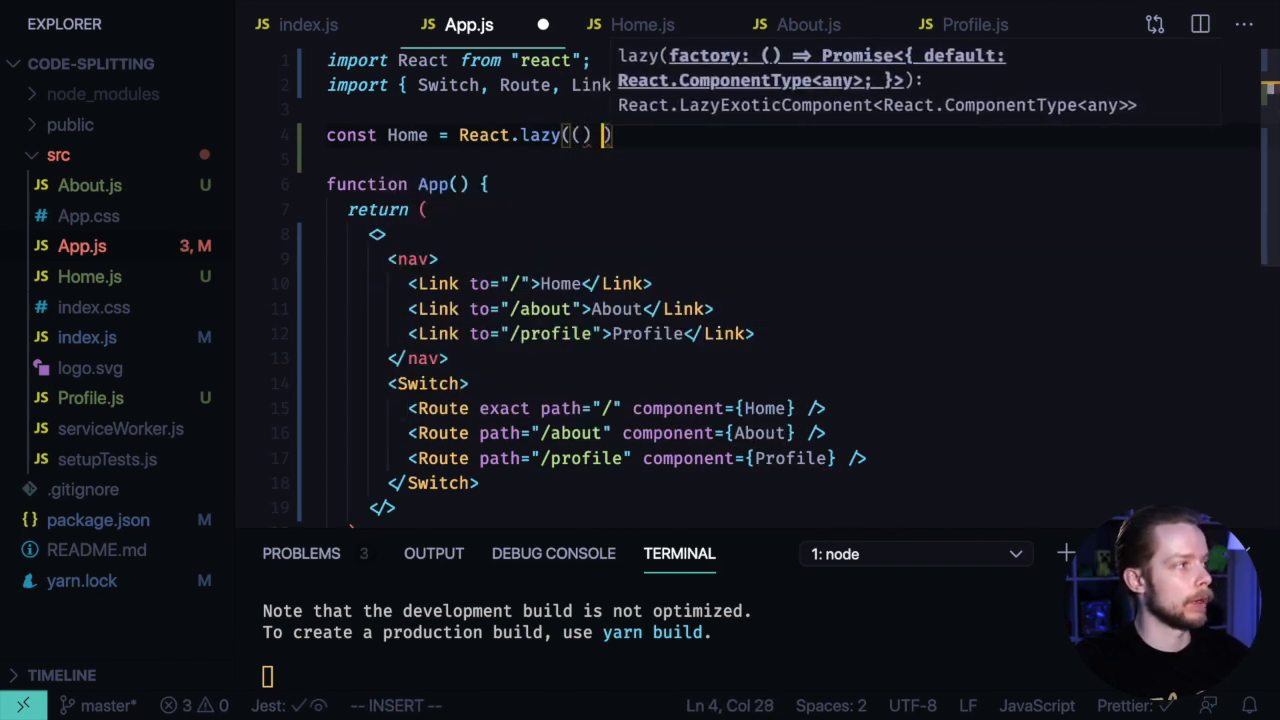
type("=>")
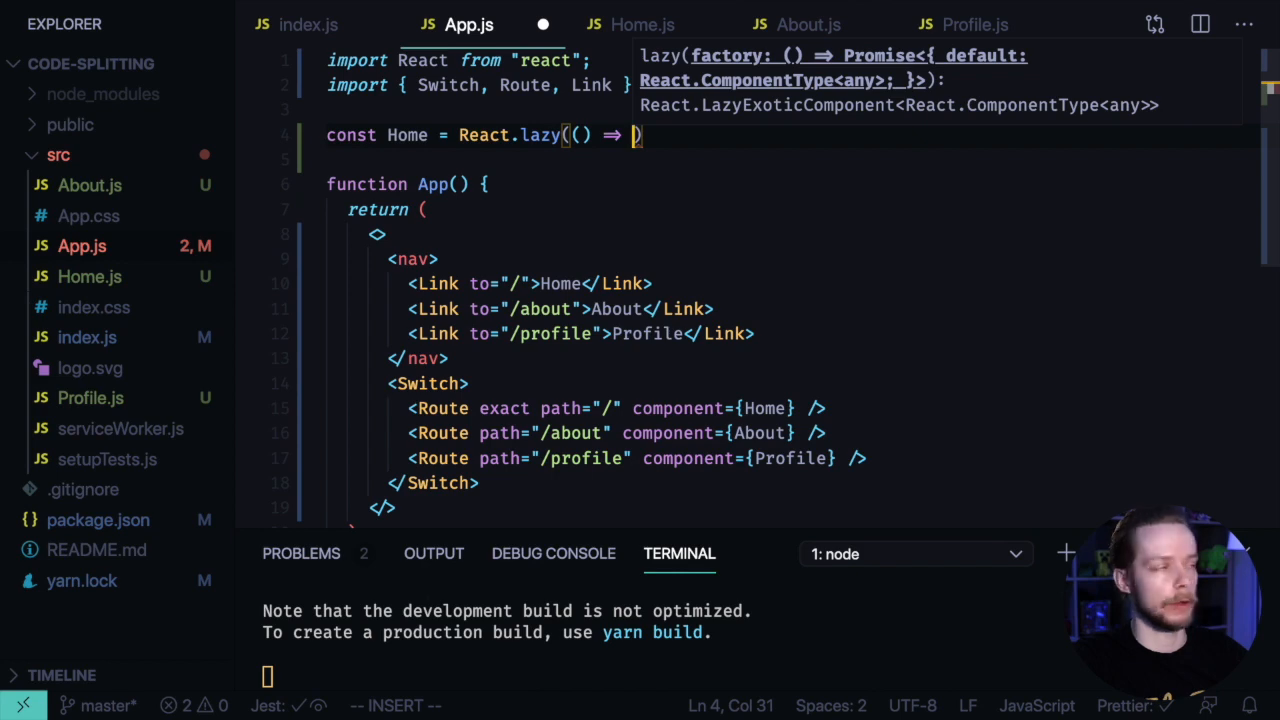
type("import(\"./Home\")")
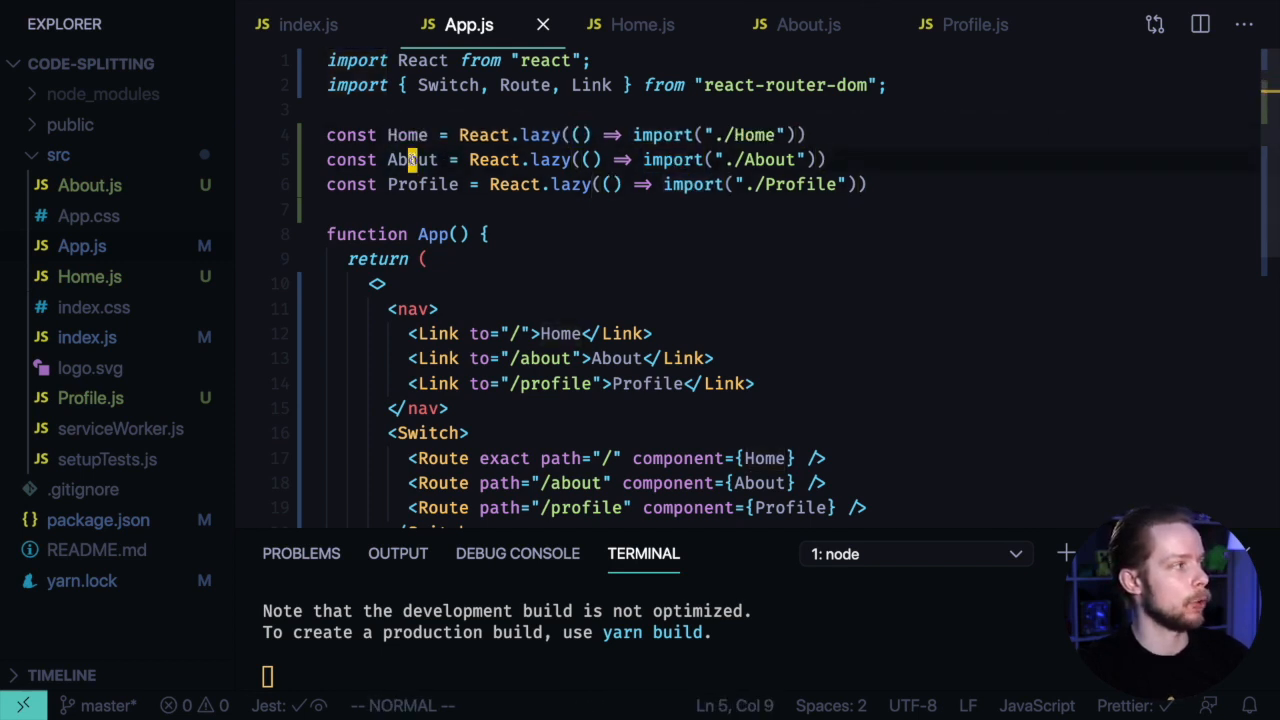
double_click(422, 184)
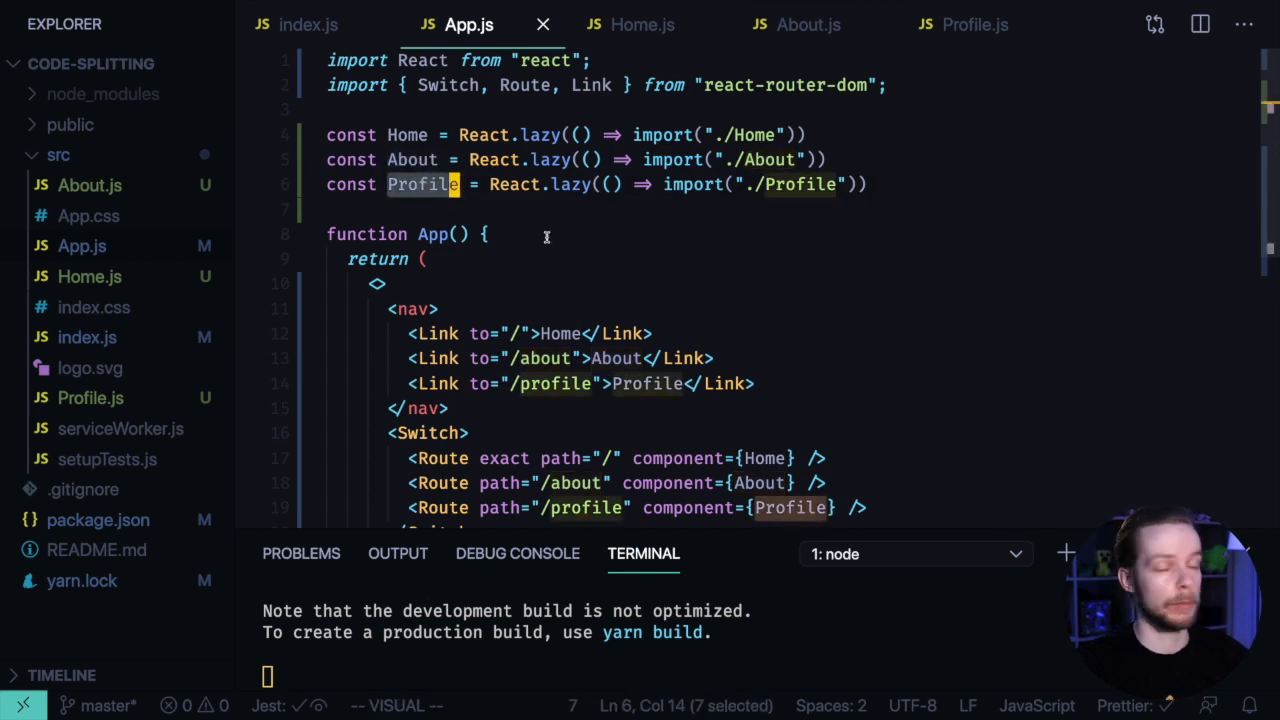
scroll("down", 3)
type("<")
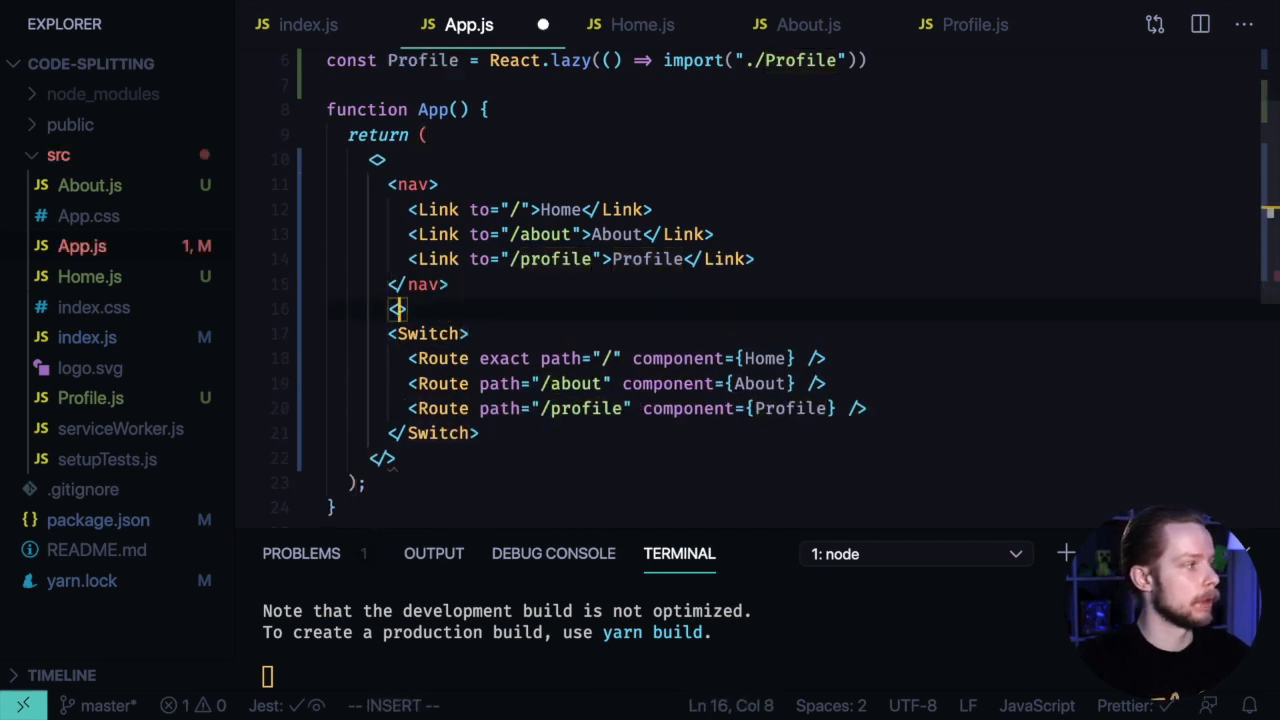
- Wrap the Switch in <React.Suspense fallback={<p>...Loading</p>}>
type("React.Suspense >")
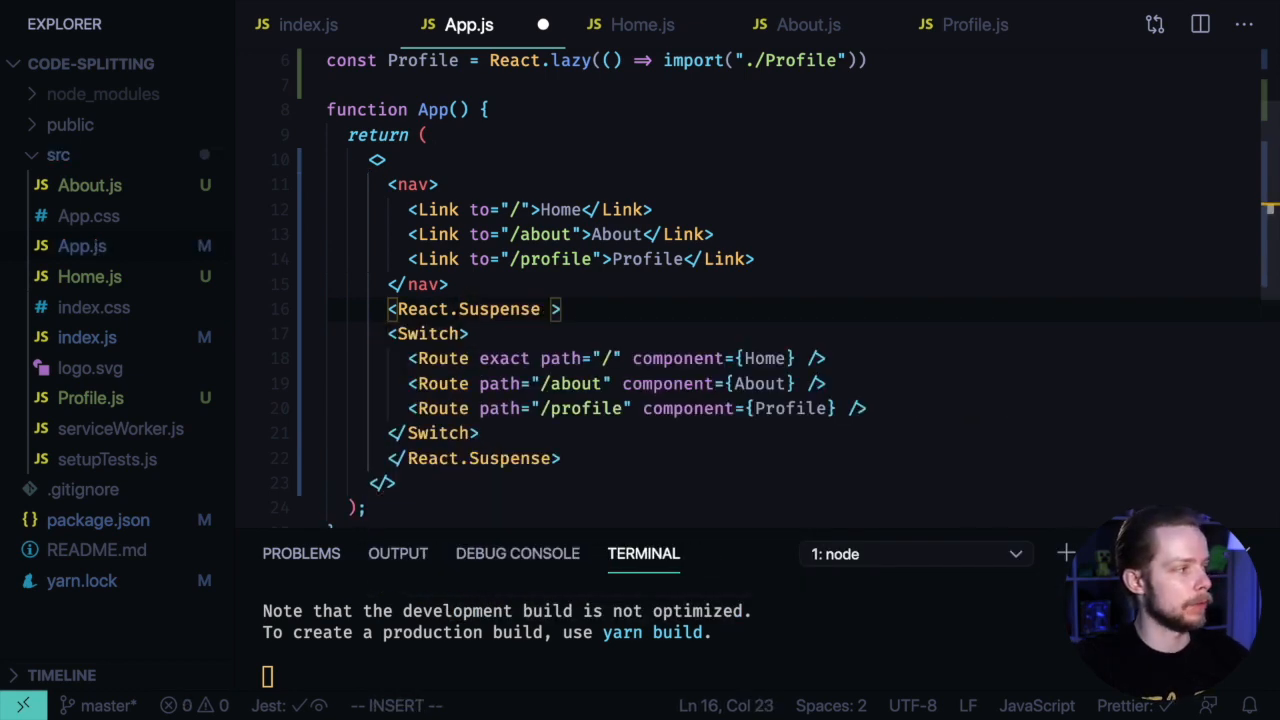
type("fallback=")
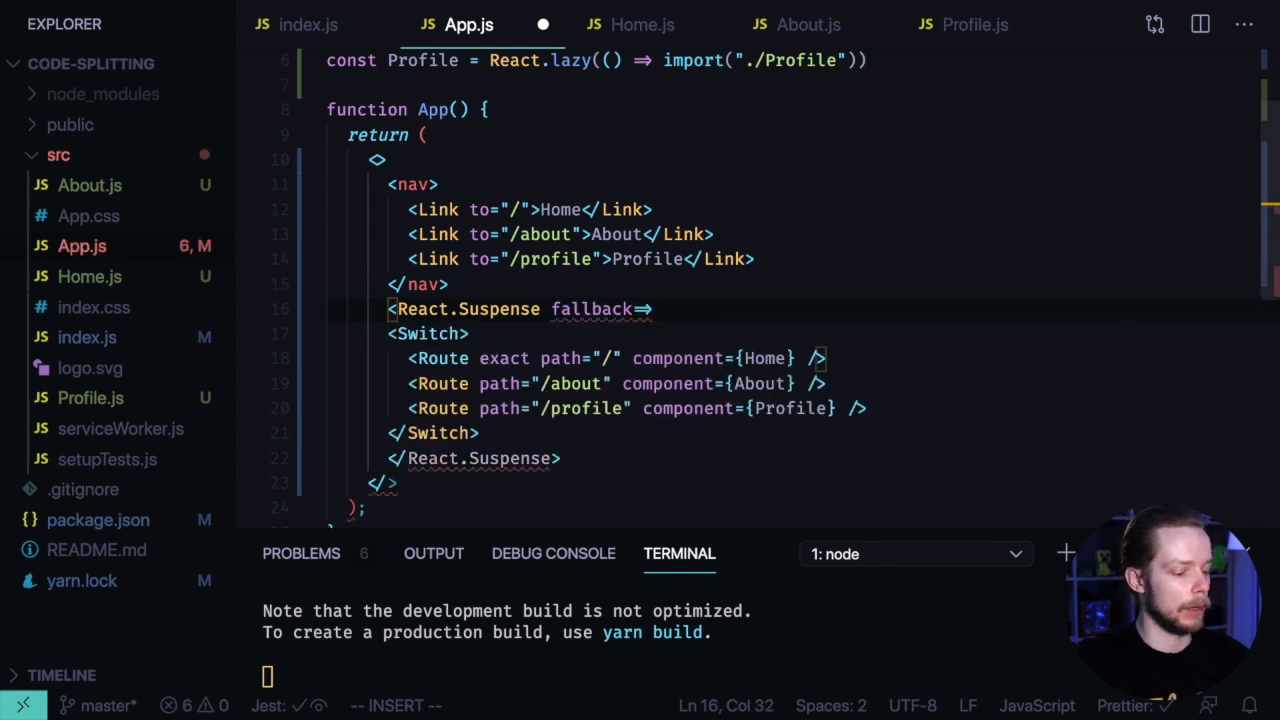
type("{}")
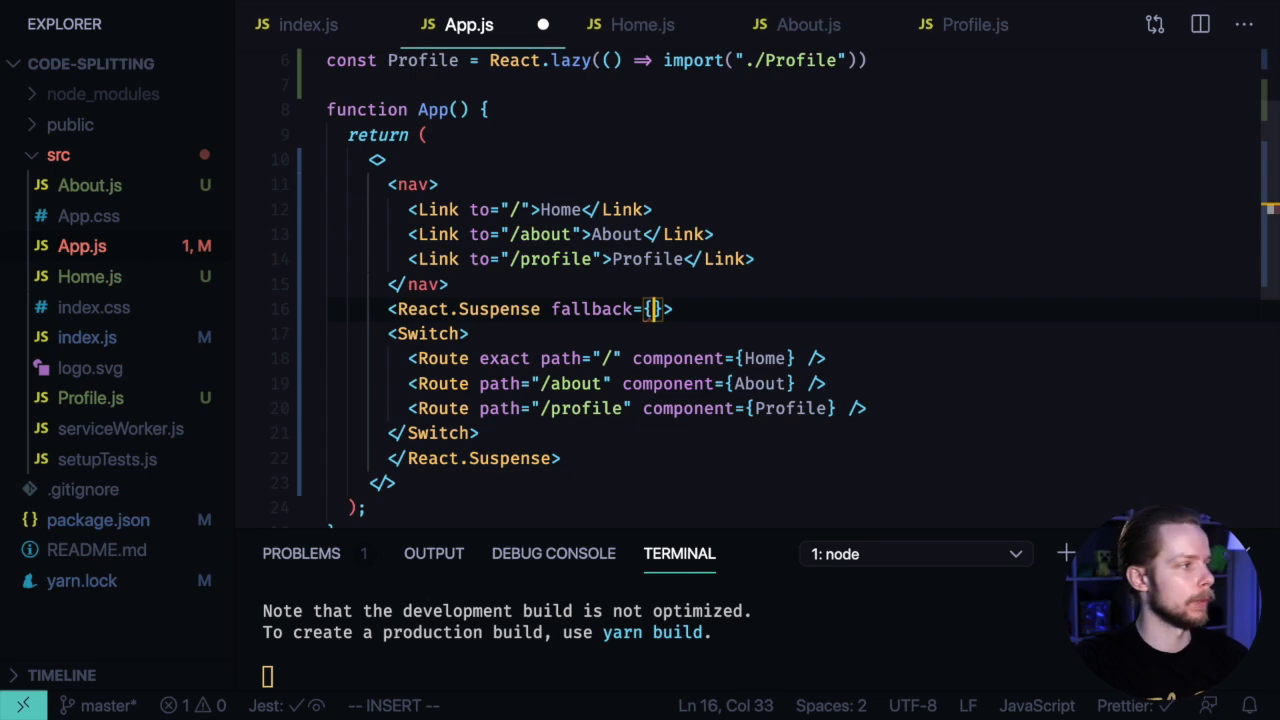
type("<p>")
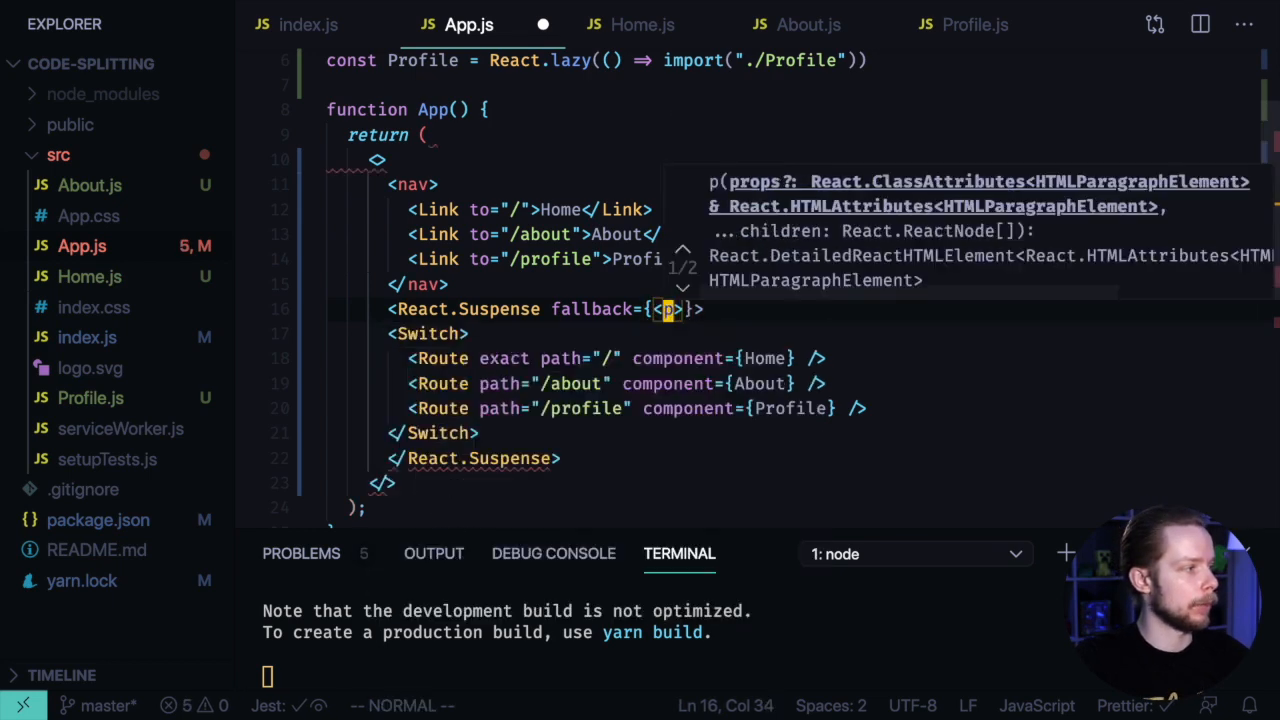
type("</p;")
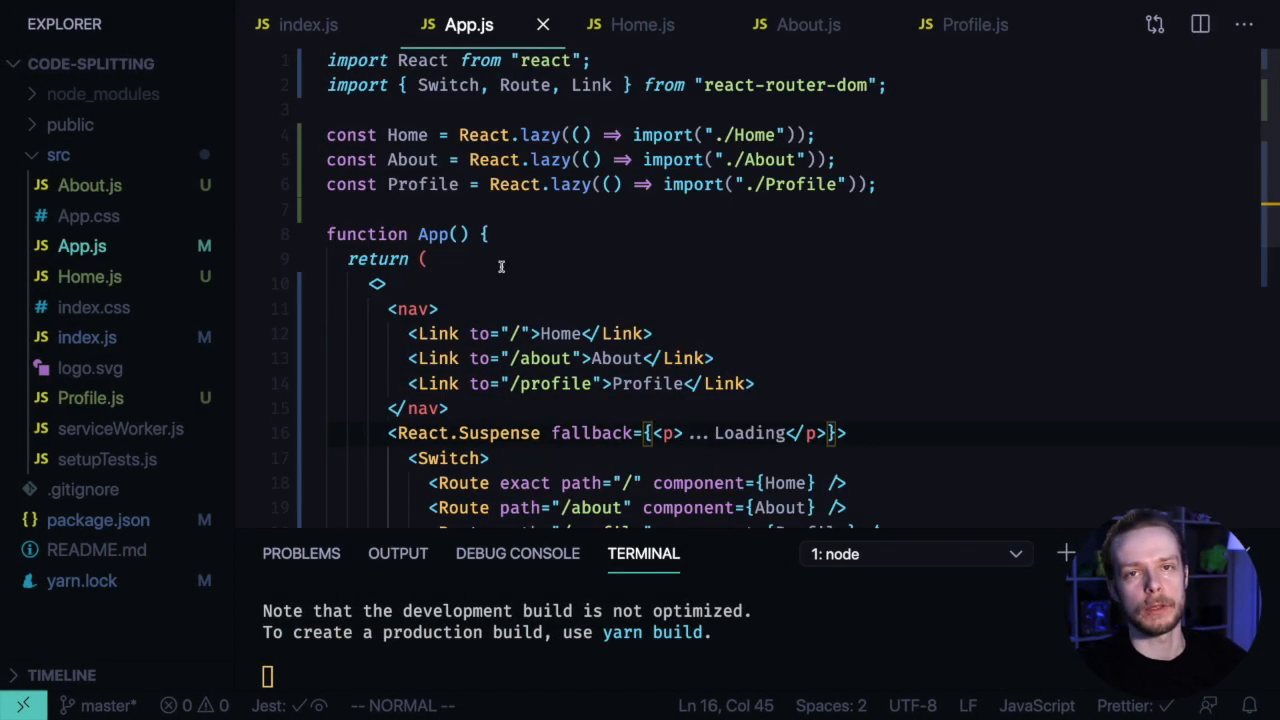
- In Home.js, replace the named export with export default Home at the bottom
left_click(640, 24)
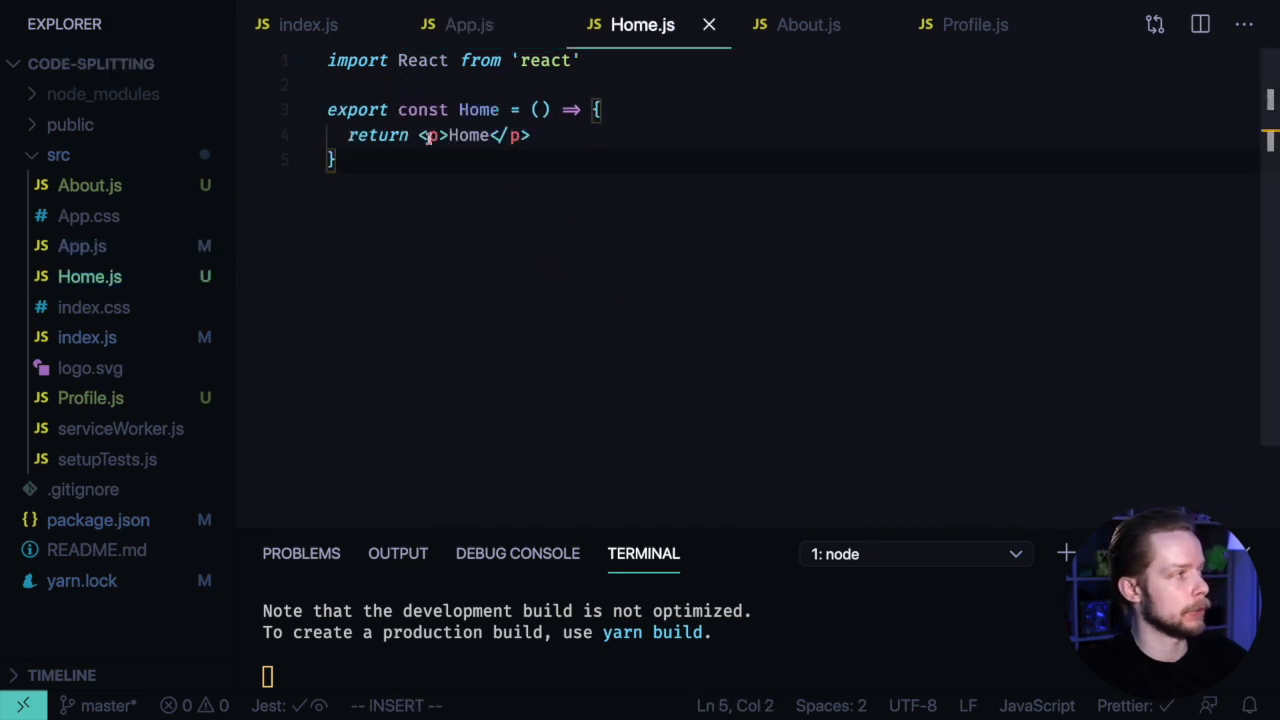
type("export")
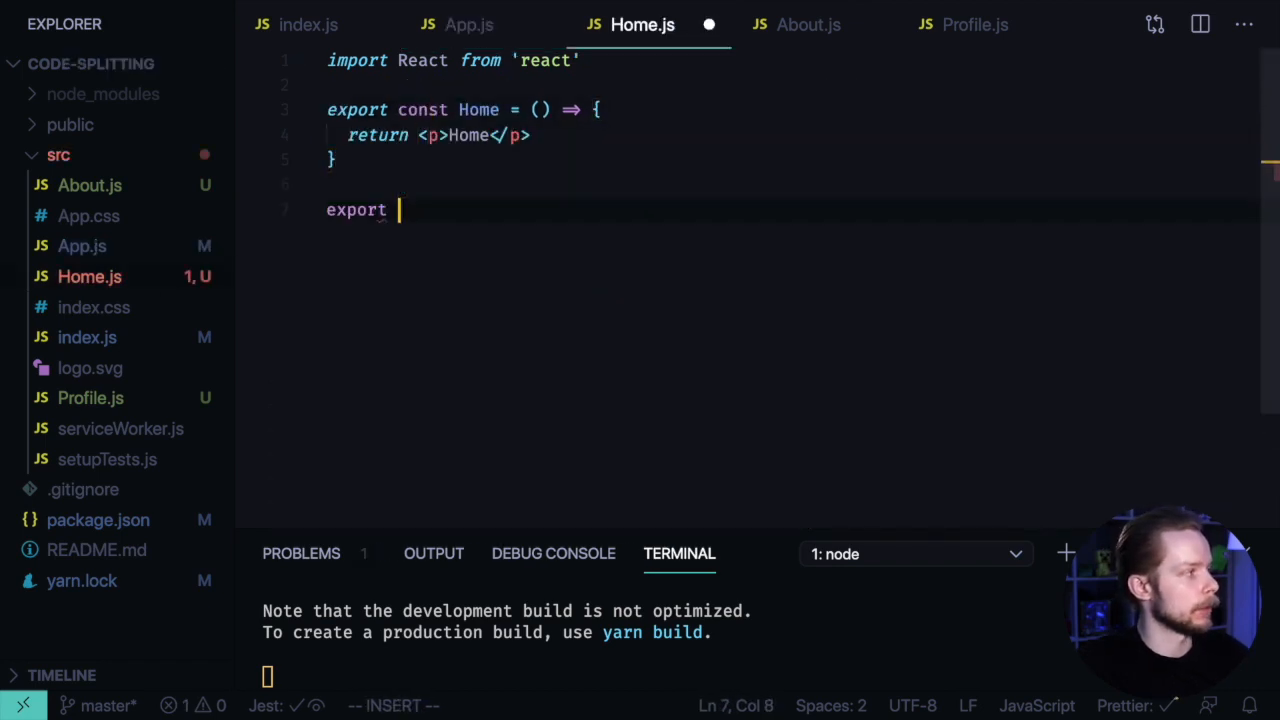
type("default Home")
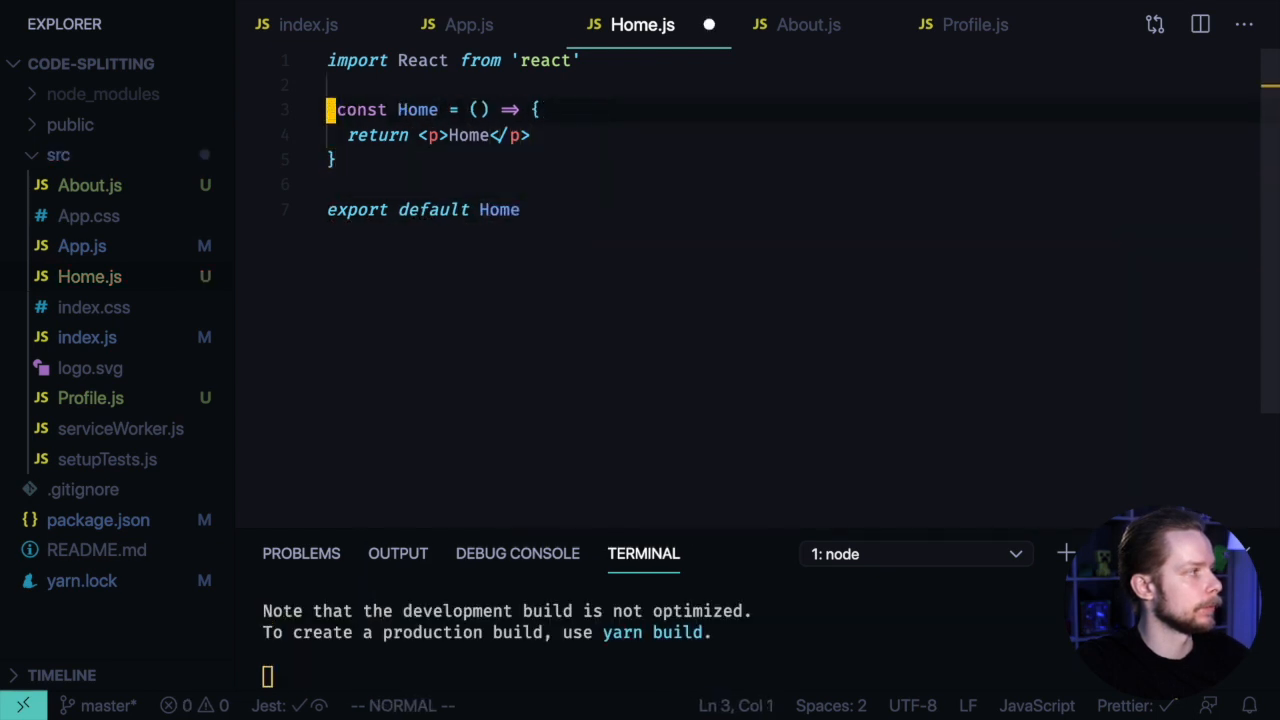
- Add export default About in About.js, then begin the same default export in Profile.js
left_click(808, 24)
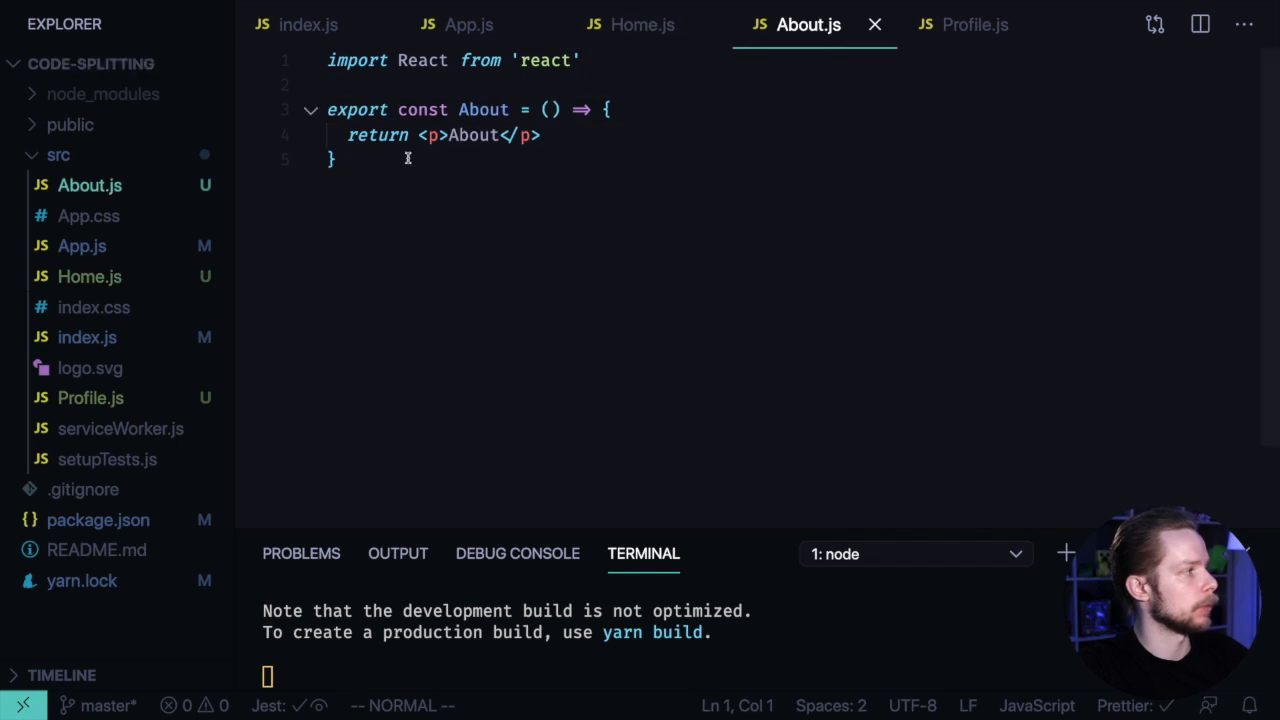
type("export default About")
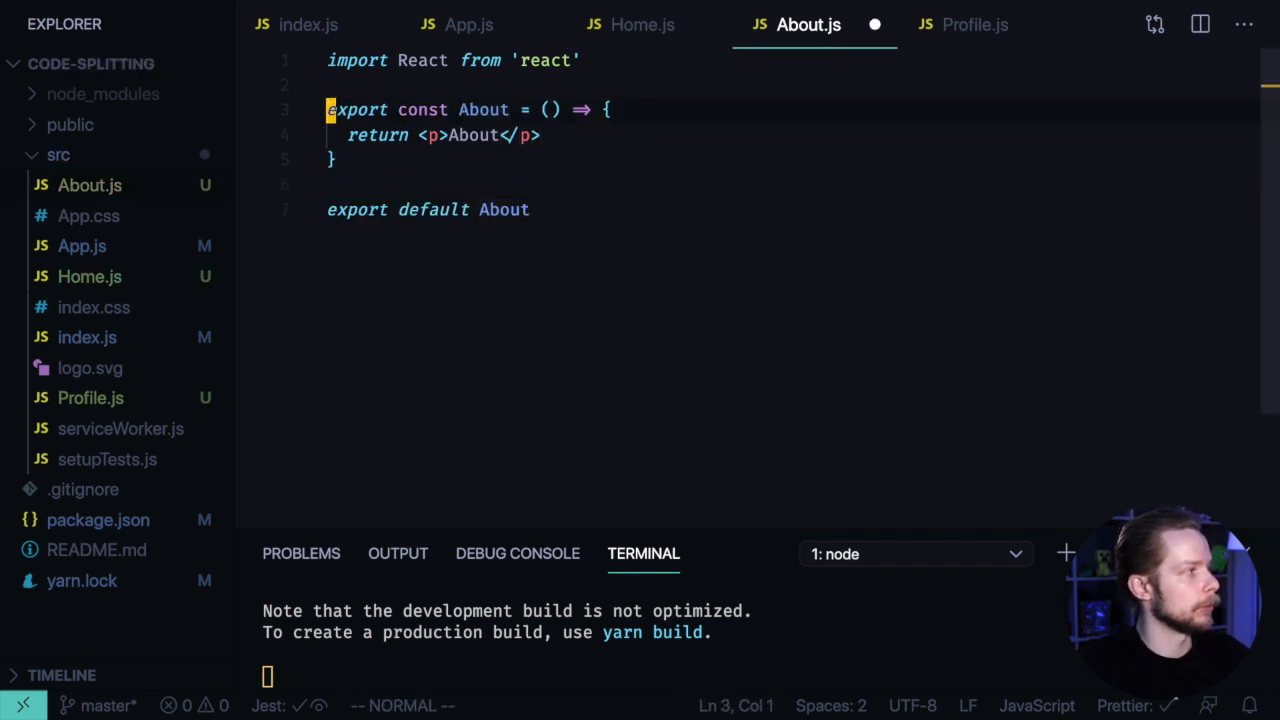
left_click(978, 24)
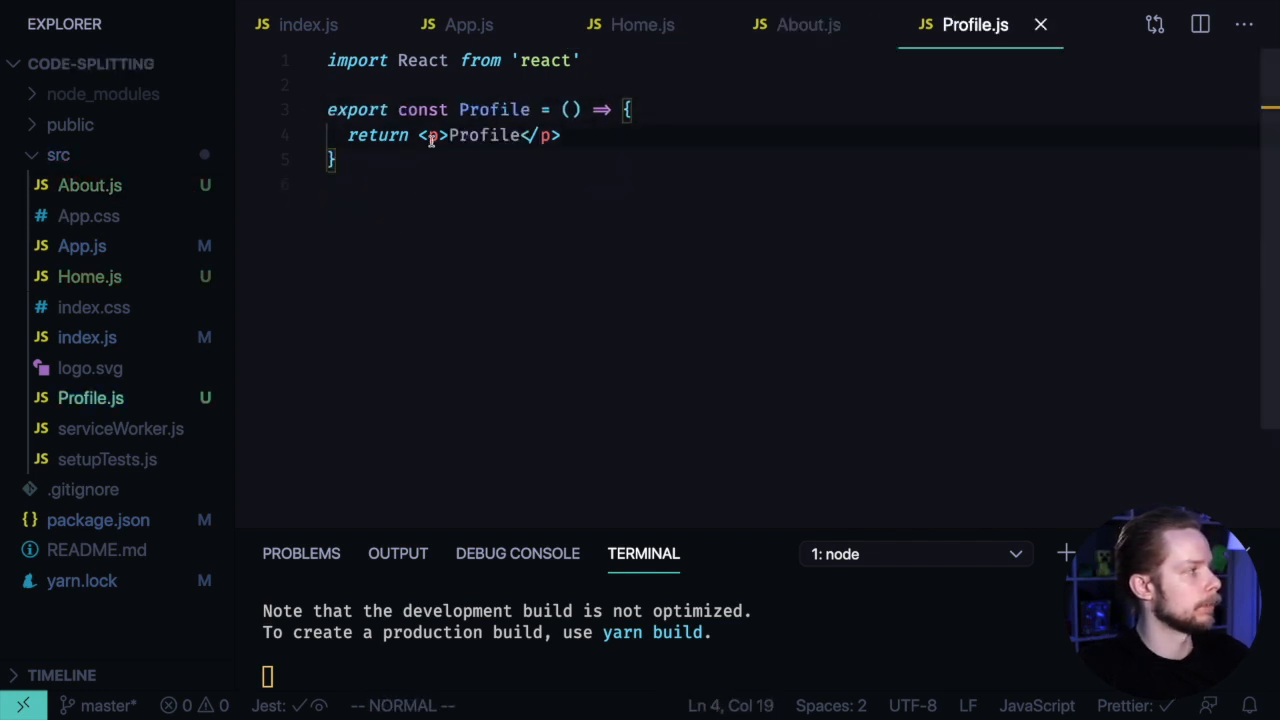
type("export de")
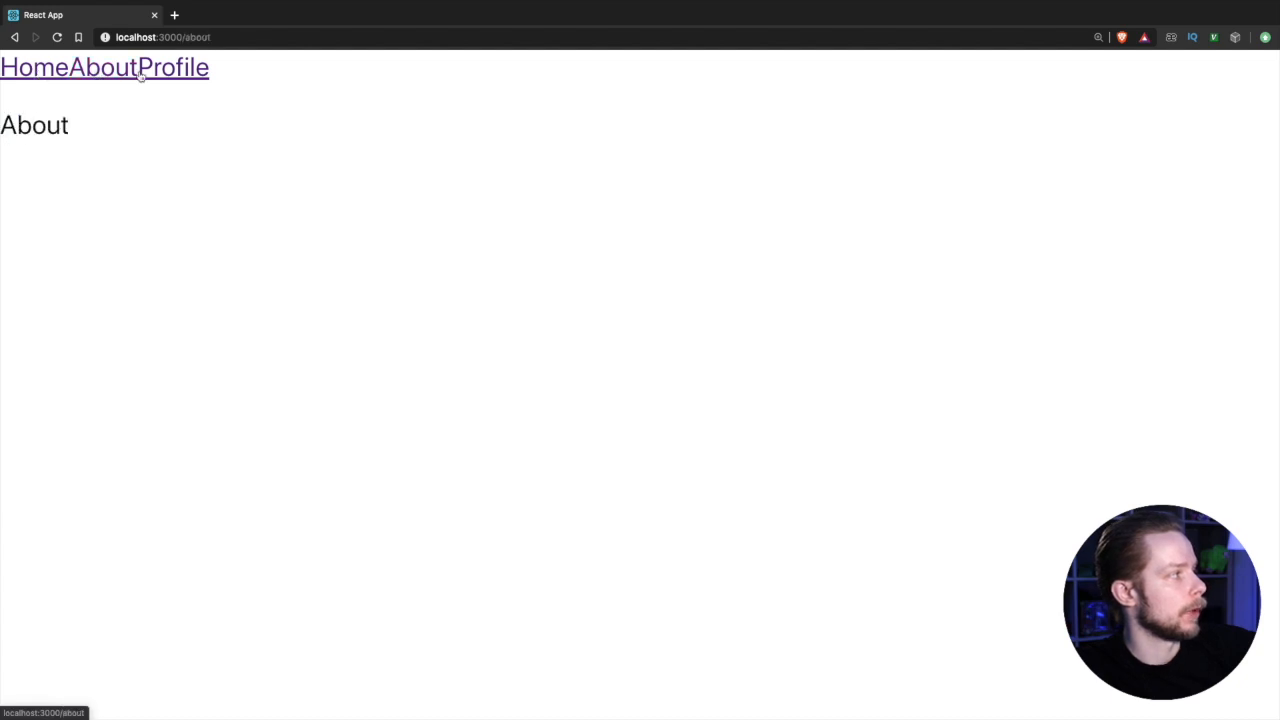
- Navigate between the Profile, Home, Profile and About links to confirm each lazy route renders
left_click(178, 68)
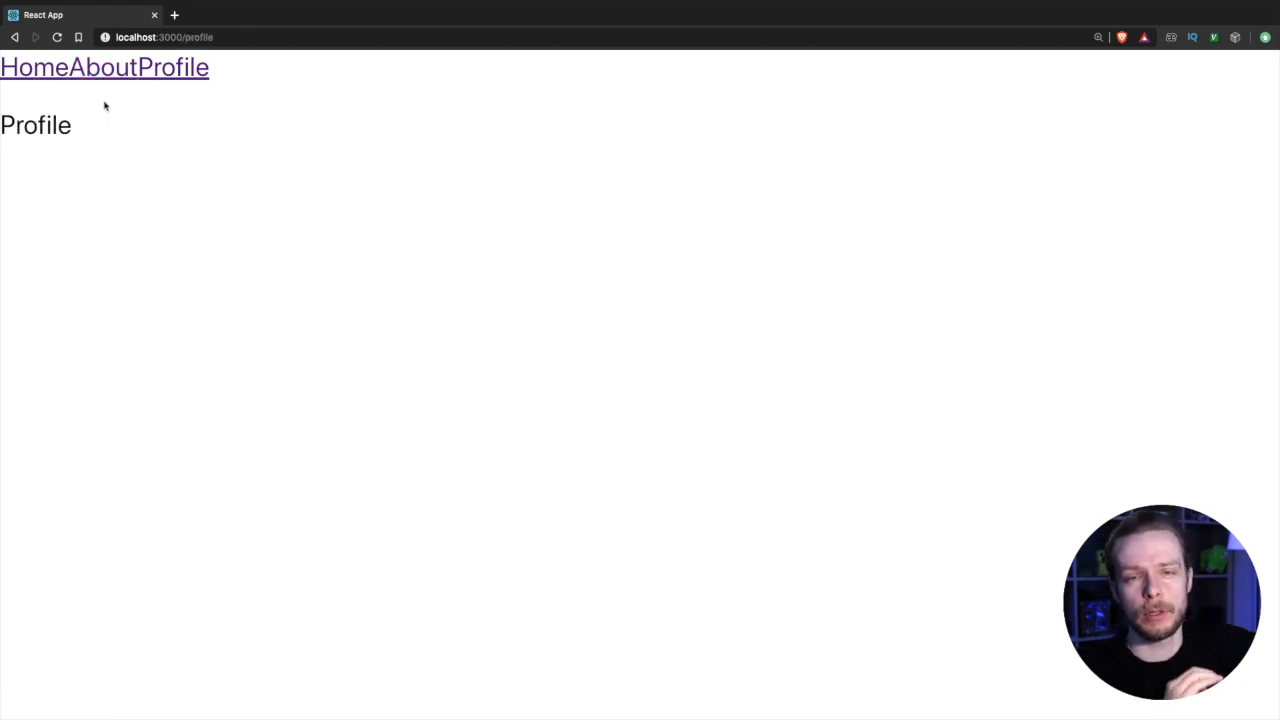
mouse_move(112, 78)
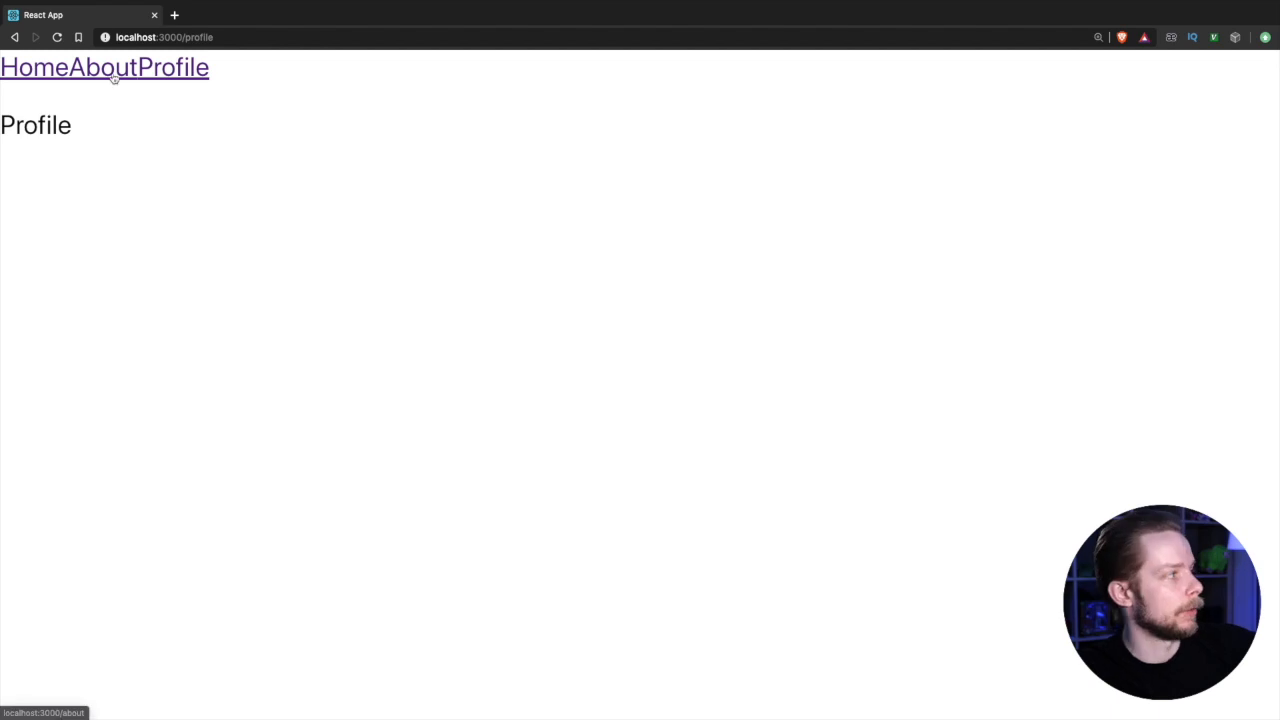
left_click(30, 70)
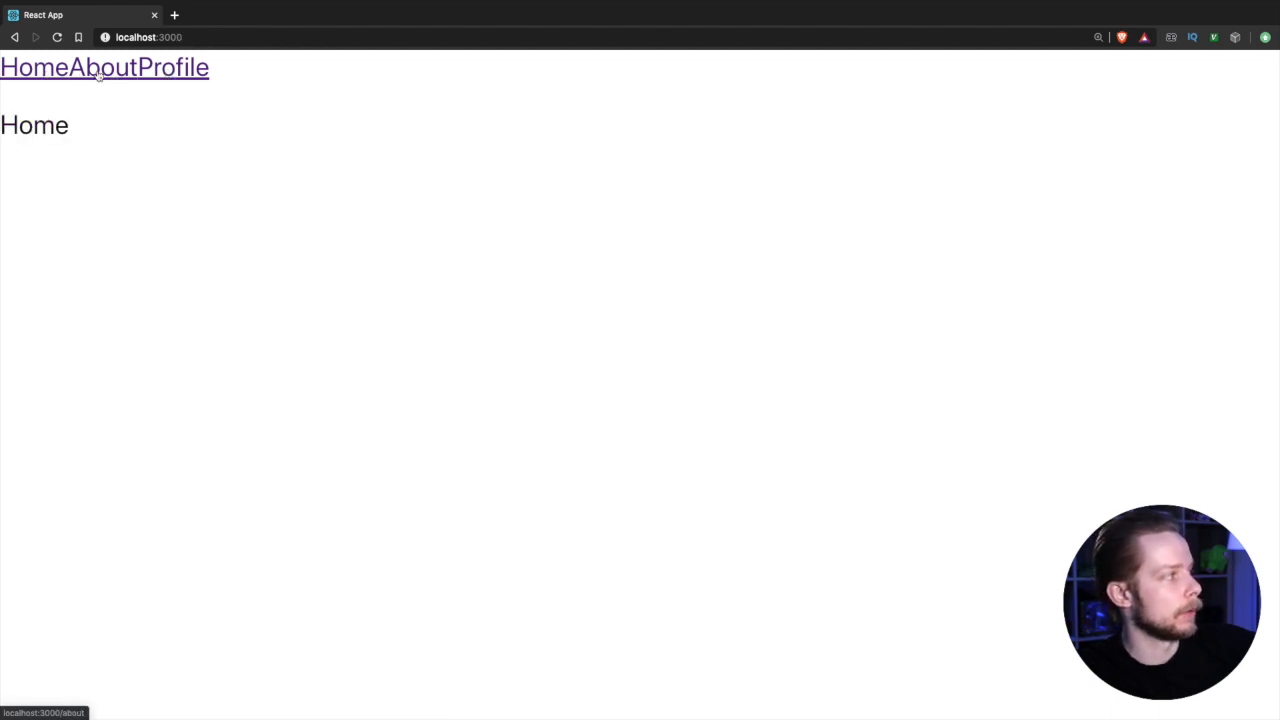
left_click(176, 68)
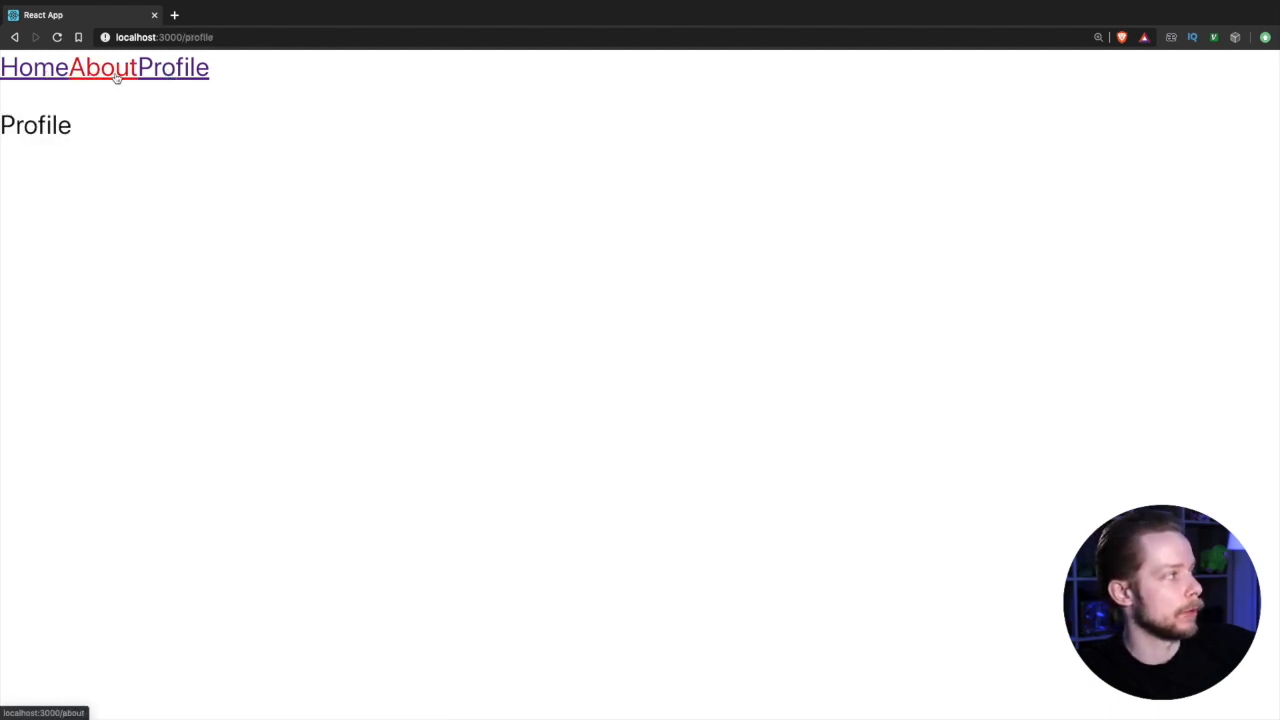
left_click(112, 68)
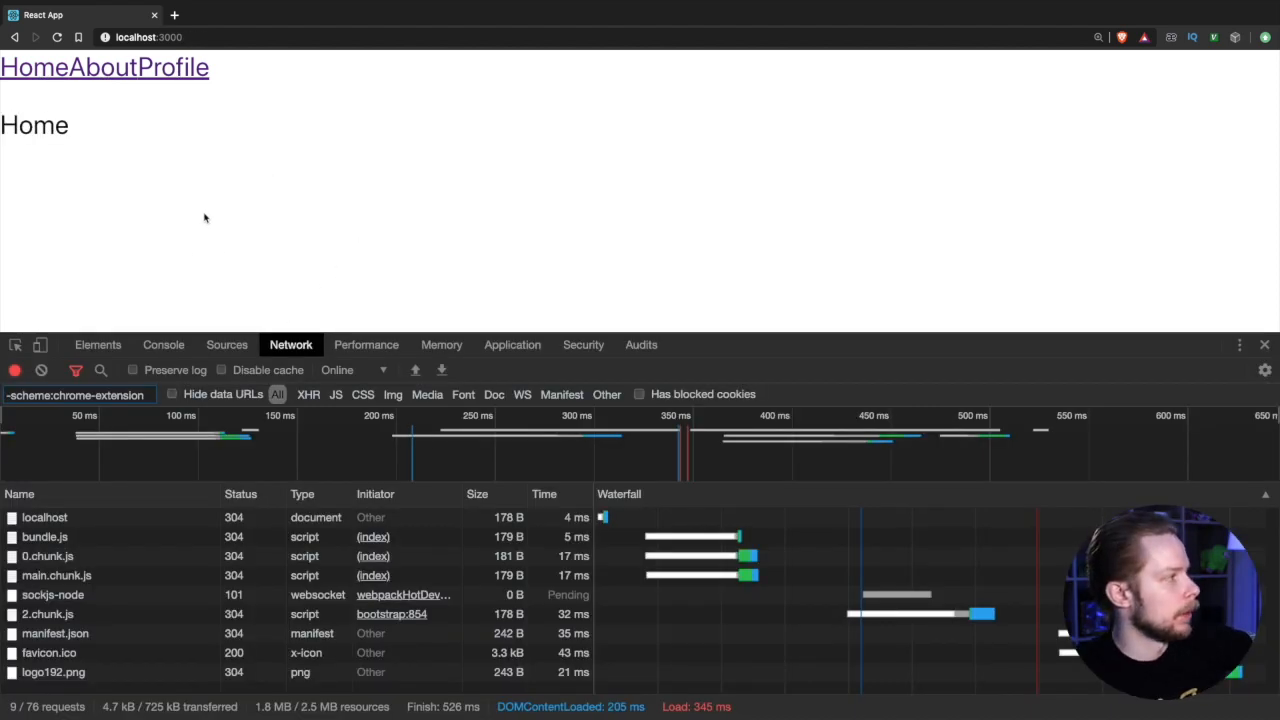
mouse_move(96, 138)
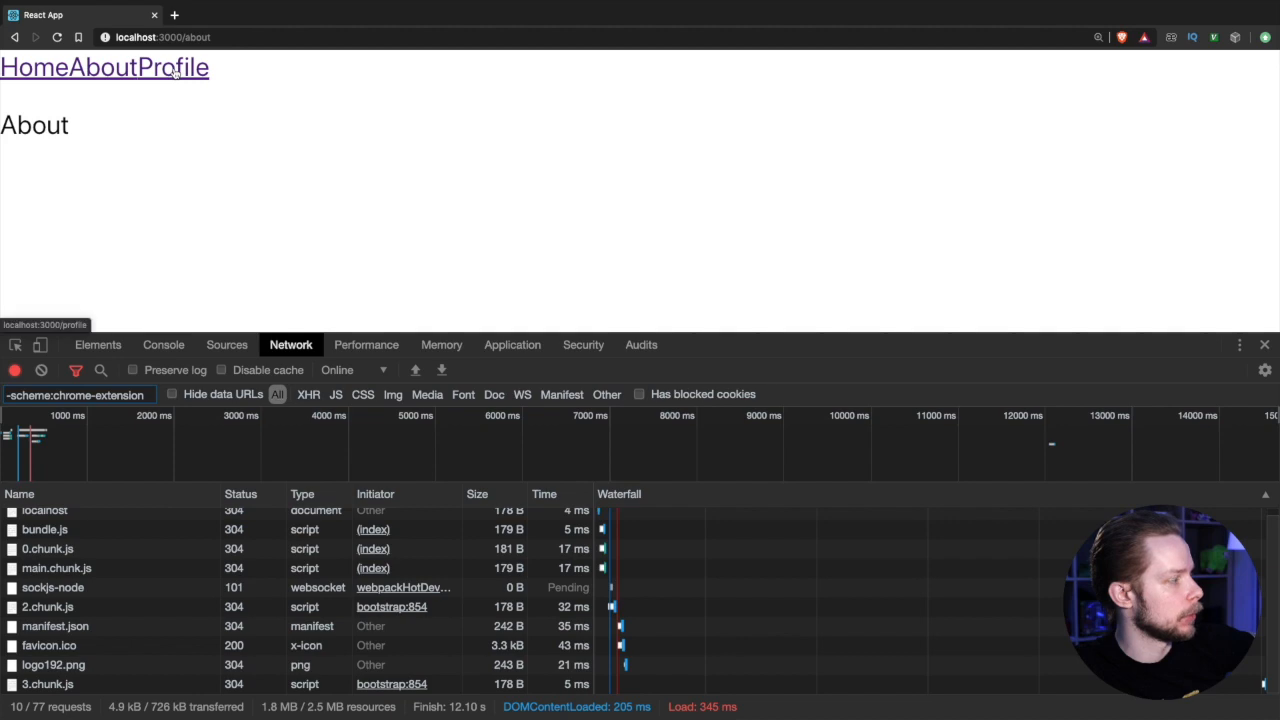
- Visit the Profile page with the Network tab open to see its 4.chunk.js load on demand
left_click(178, 68)
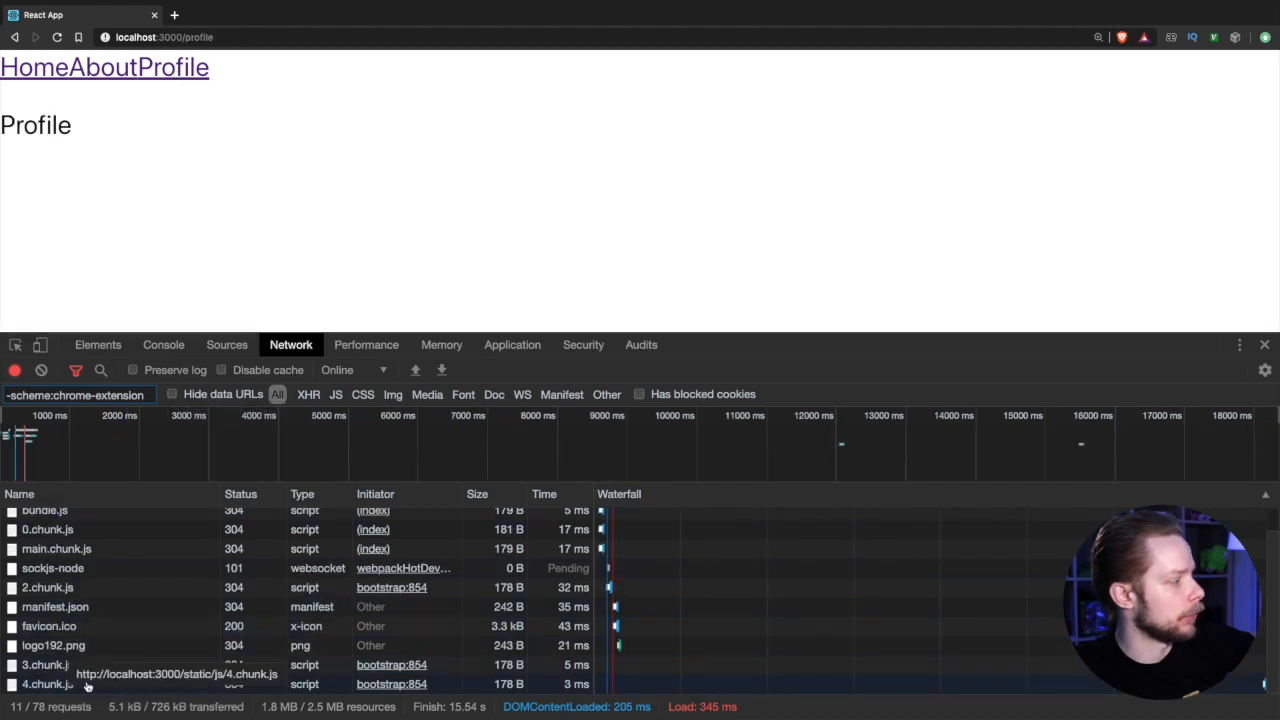